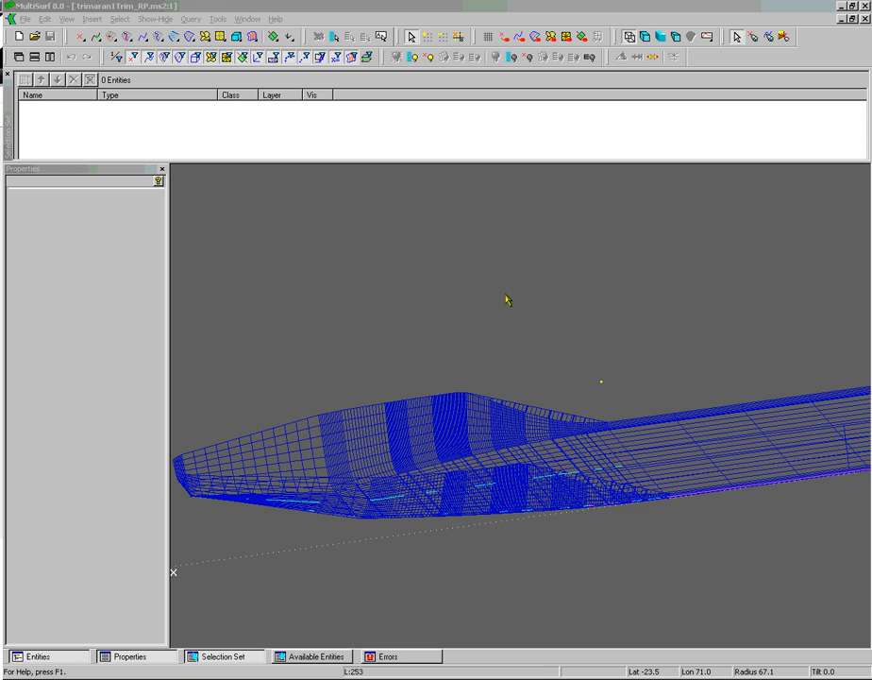
pyautogui.moveTo(469, 461)
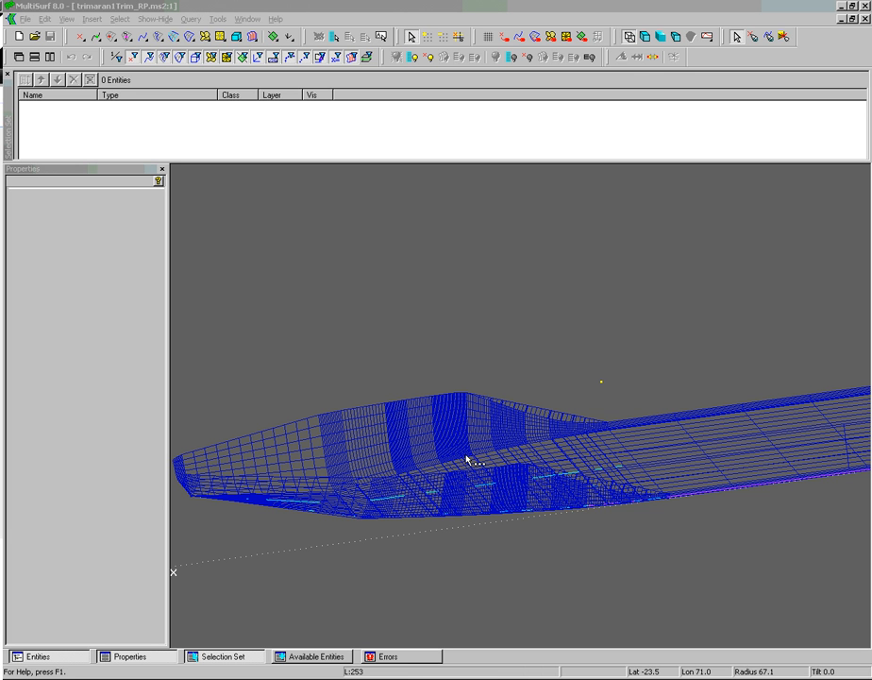
pyautogui.moveTo(197, 479)
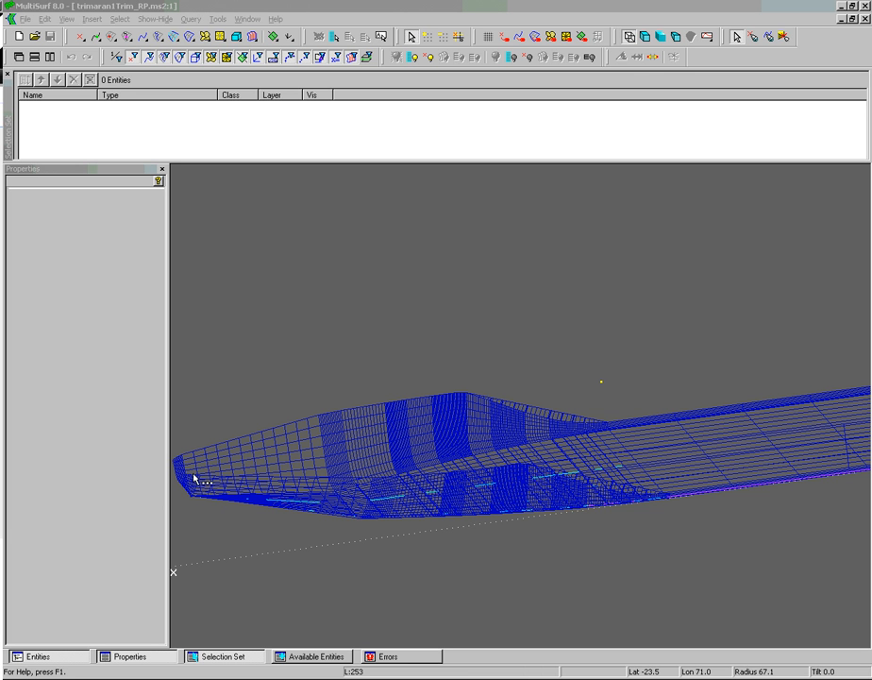
pyautogui.moveTo(313, 571)
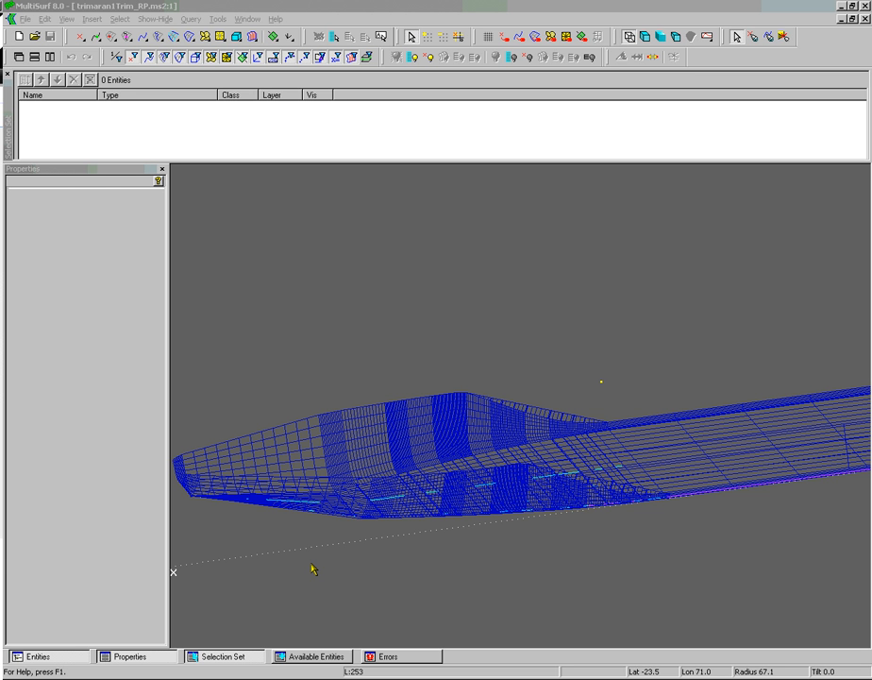
pyautogui.moveTo(453, 612)
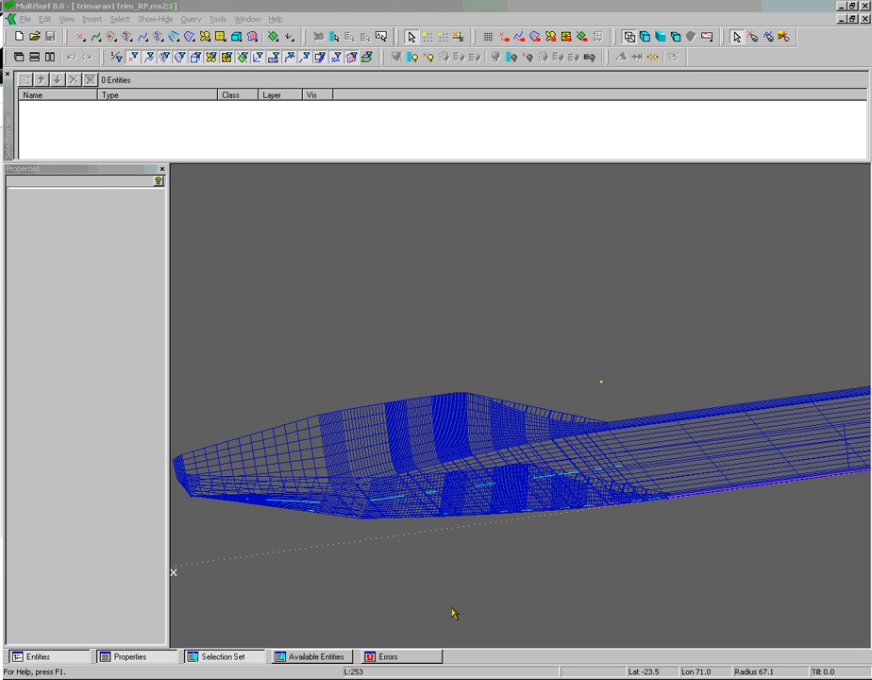
pyautogui.moveTo(275, 461)
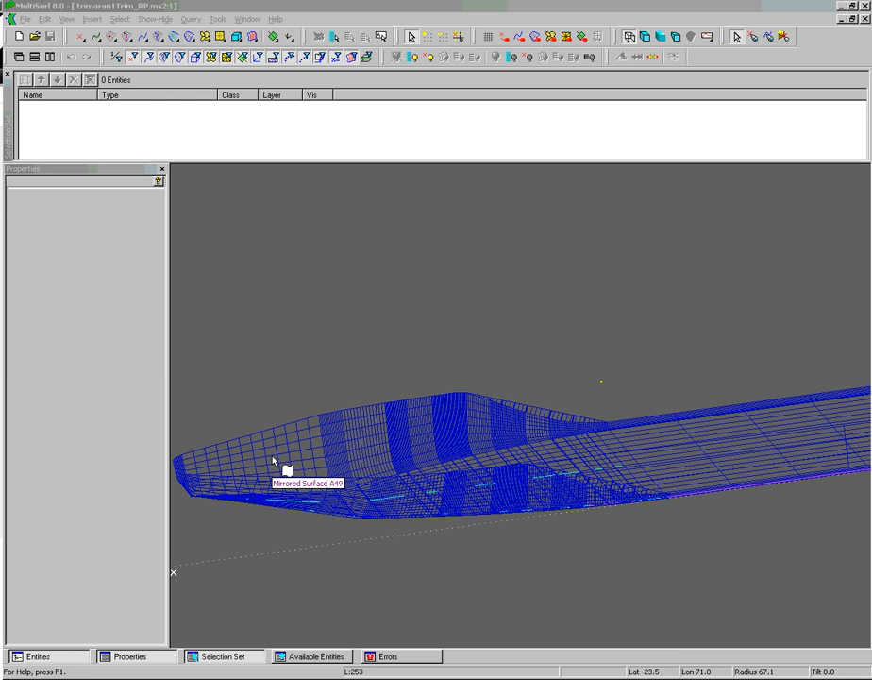
# Inspect the hull's mirrored surfaces, choosing surface A63 among the overlapping candidates
pyautogui.click(287, 463)
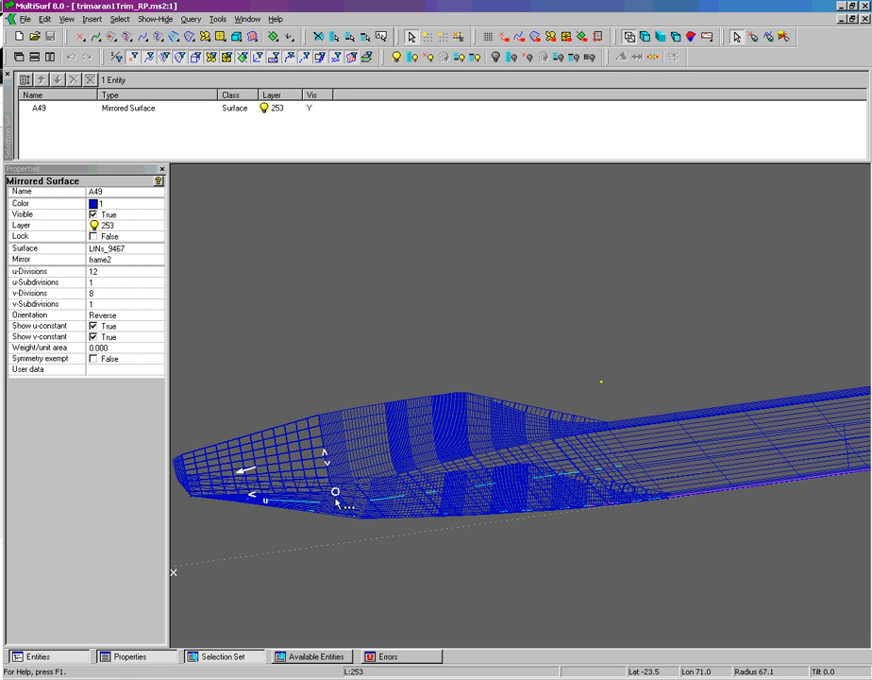
pyautogui.moveTo(336, 506)
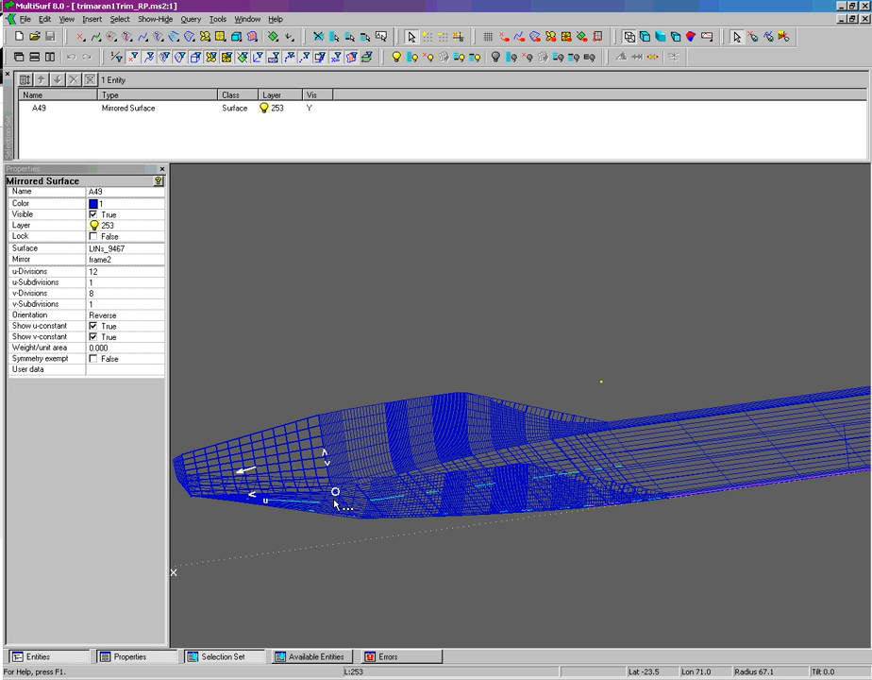
pyautogui.click(336, 491)
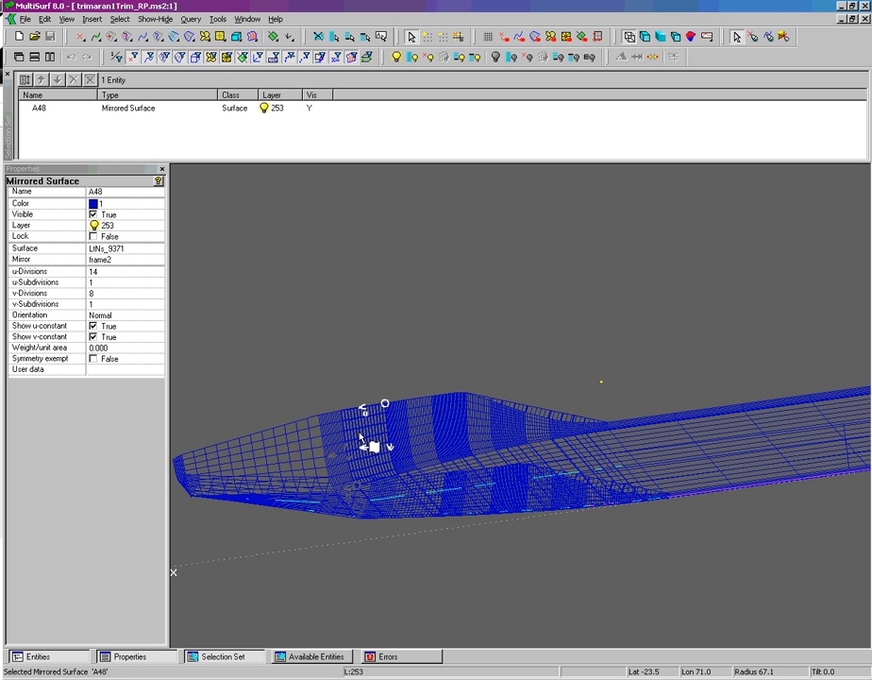
pyautogui.click(362, 443)
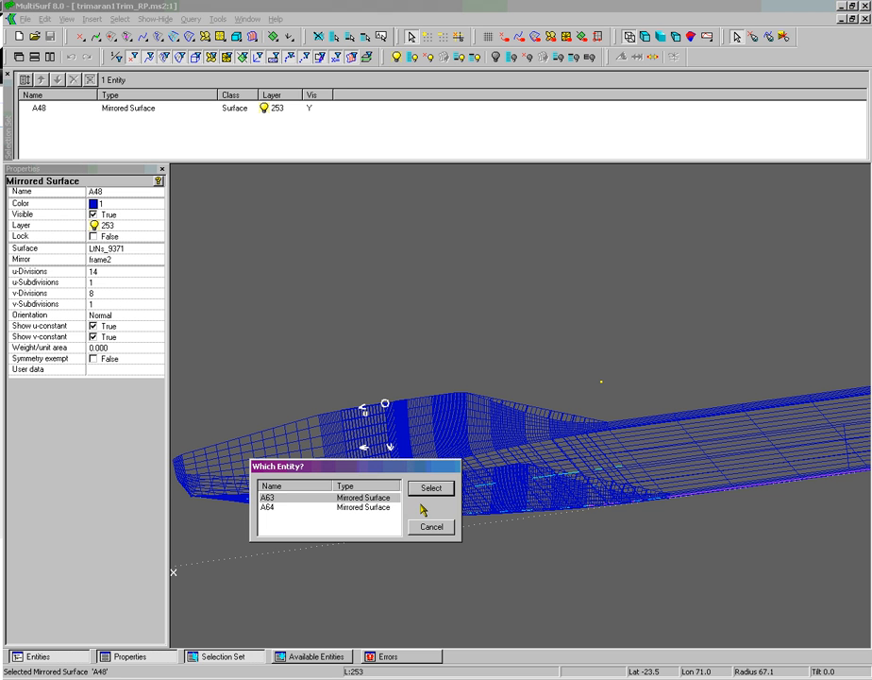
pyautogui.click(430, 487)
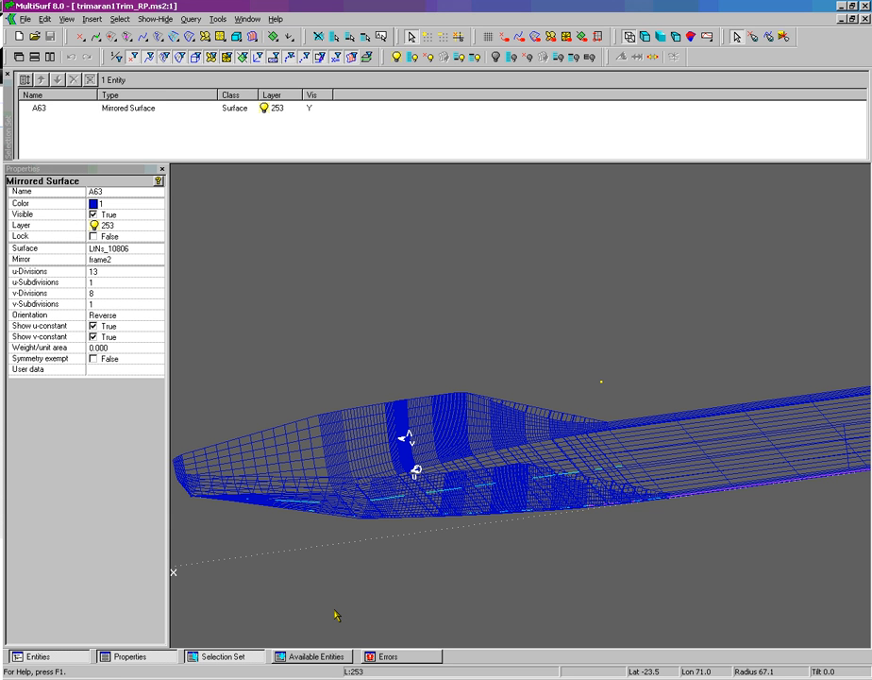
pyautogui.moveTo(379, 317)
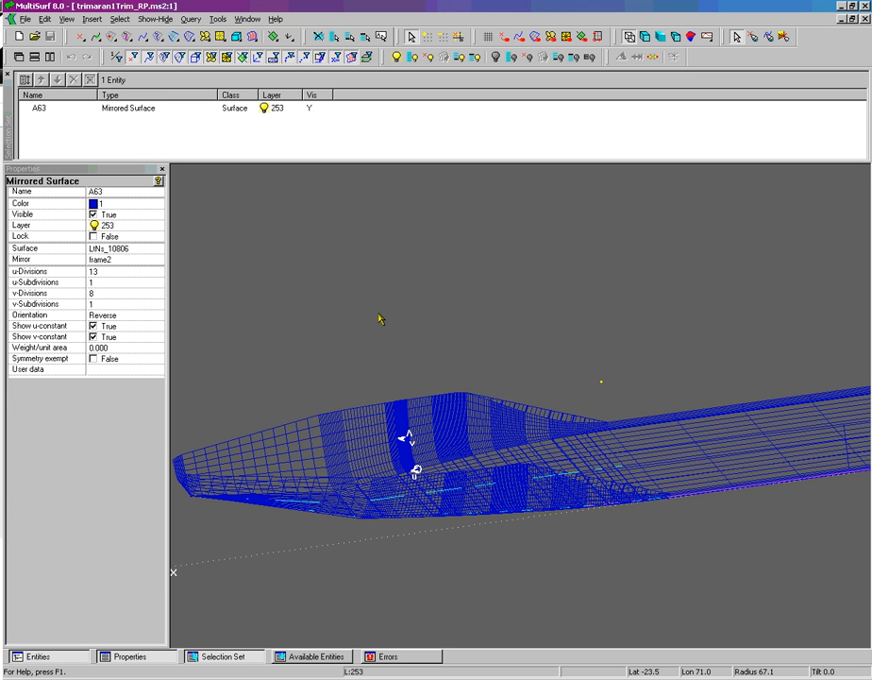
pyautogui.moveTo(400, 332)
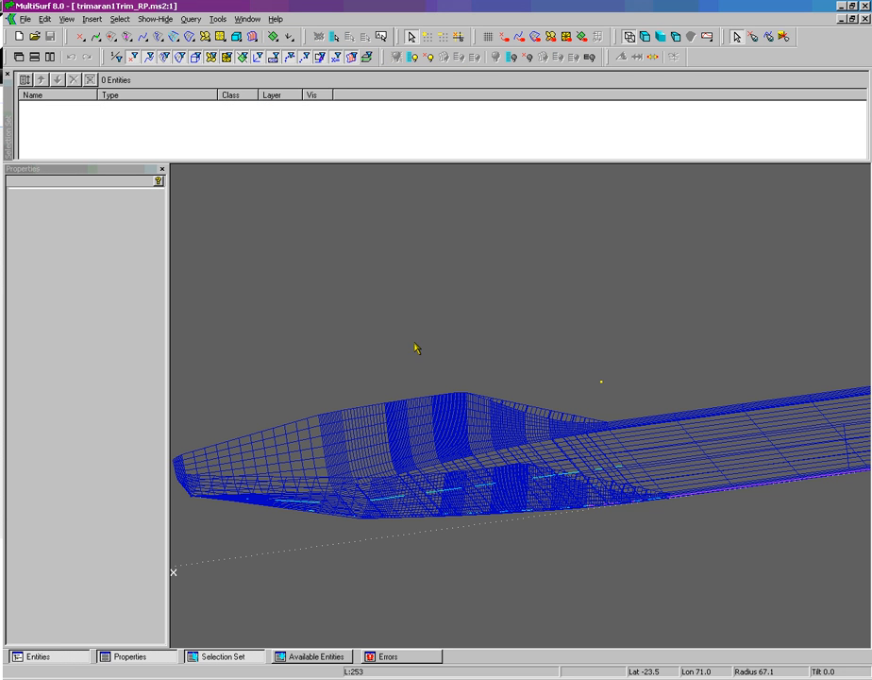
pyautogui.moveTo(510, 329)
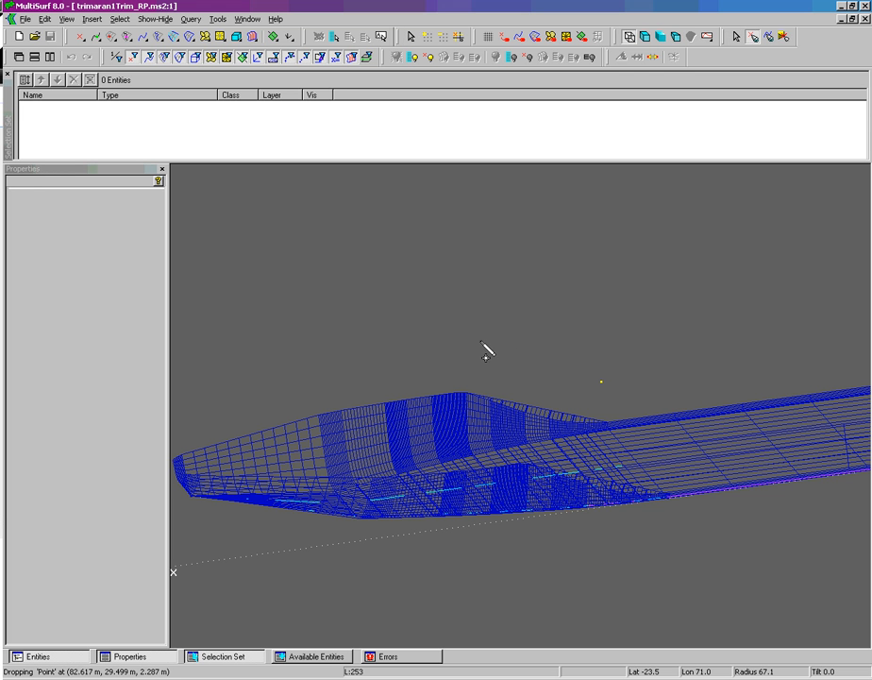
# Place the new B-spline surface (surface38) floating above the hull
pyautogui.click(465, 374)
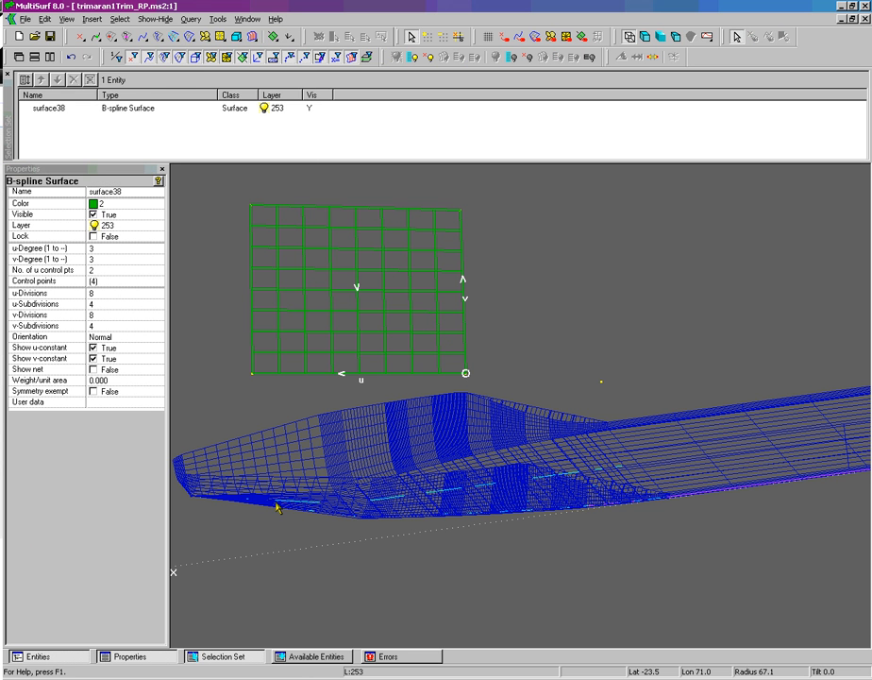
pyautogui.moveTo(393, 357)
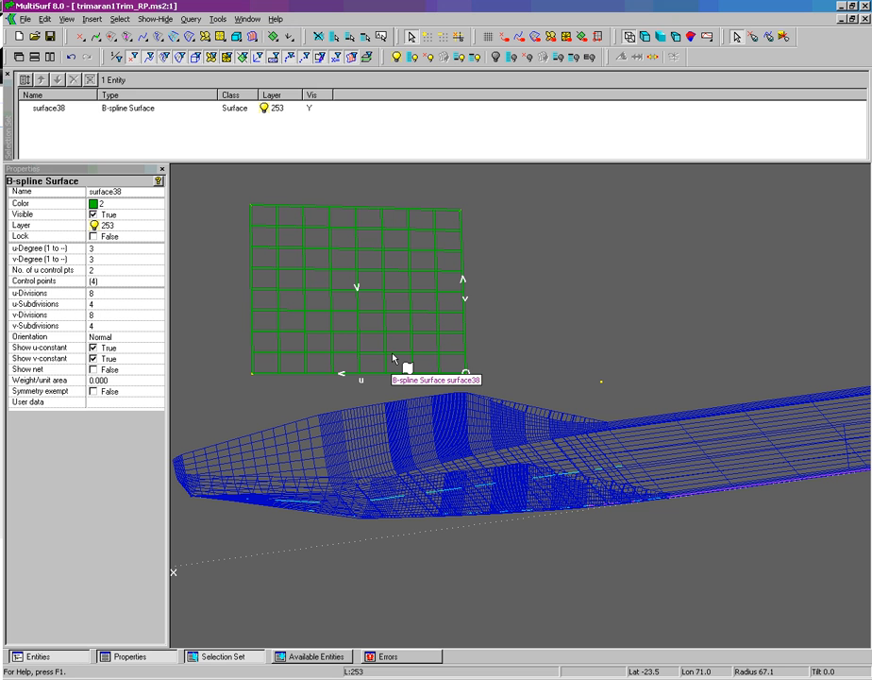
pyautogui.moveTo(204, 87)
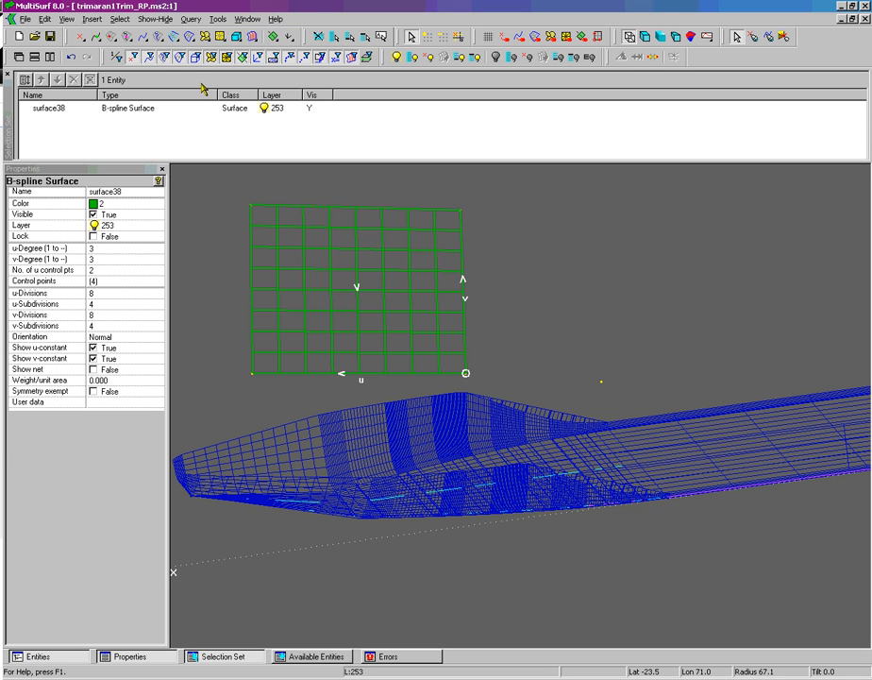
pyautogui.moveTo(159, 37)
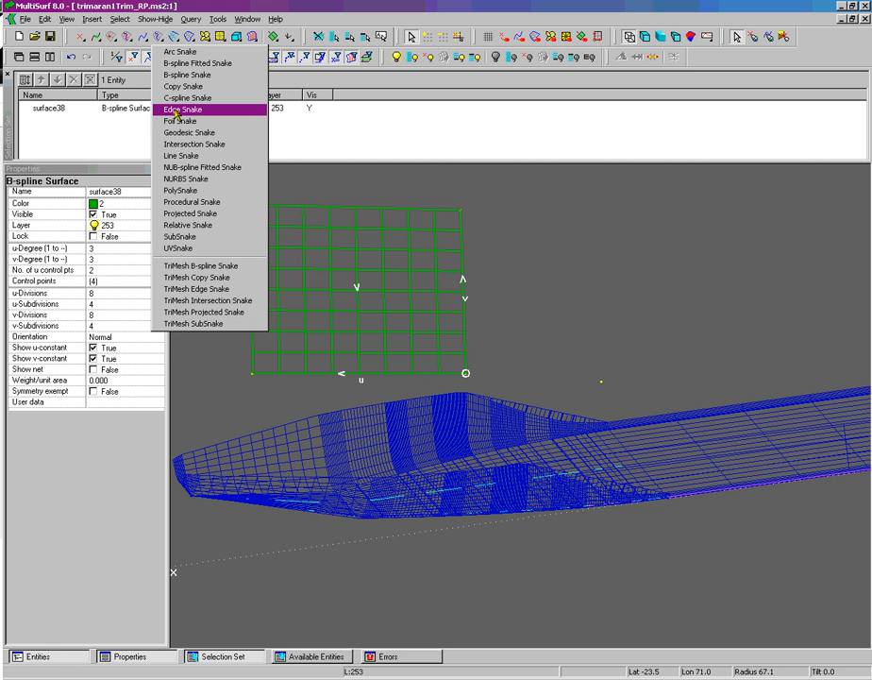
# Create edge snake26 along the u=0 positive edge of surface38
pyautogui.click(185, 108)
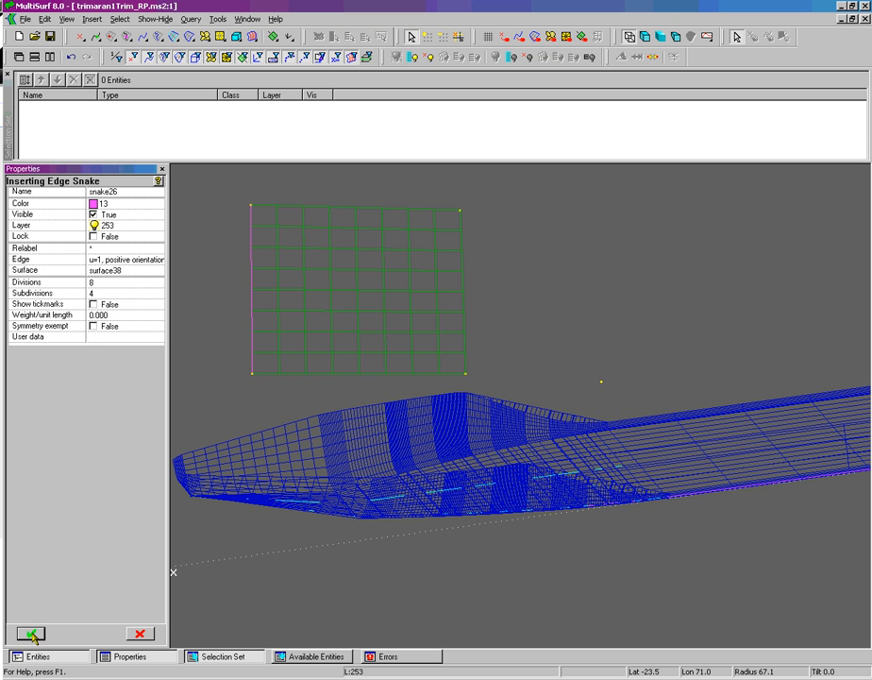
pyautogui.click(161, 258)
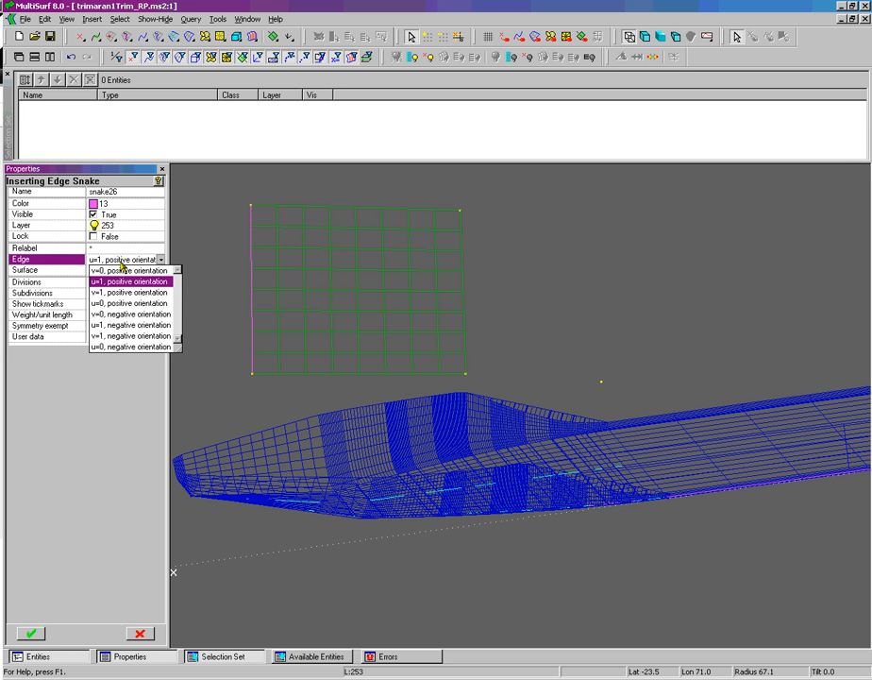
pyautogui.click(128, 270)
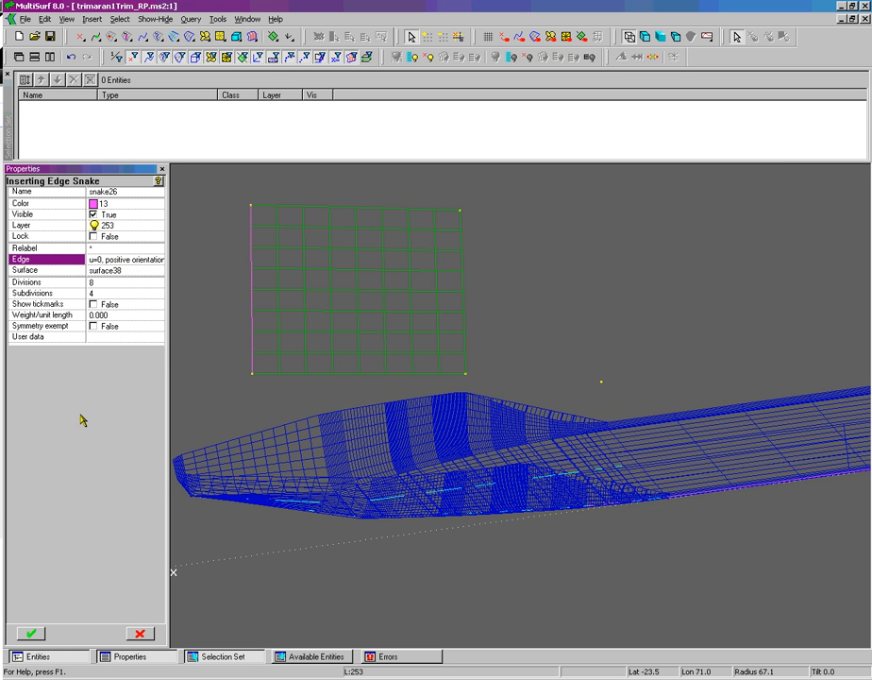
pyautogui.click(30, 633)
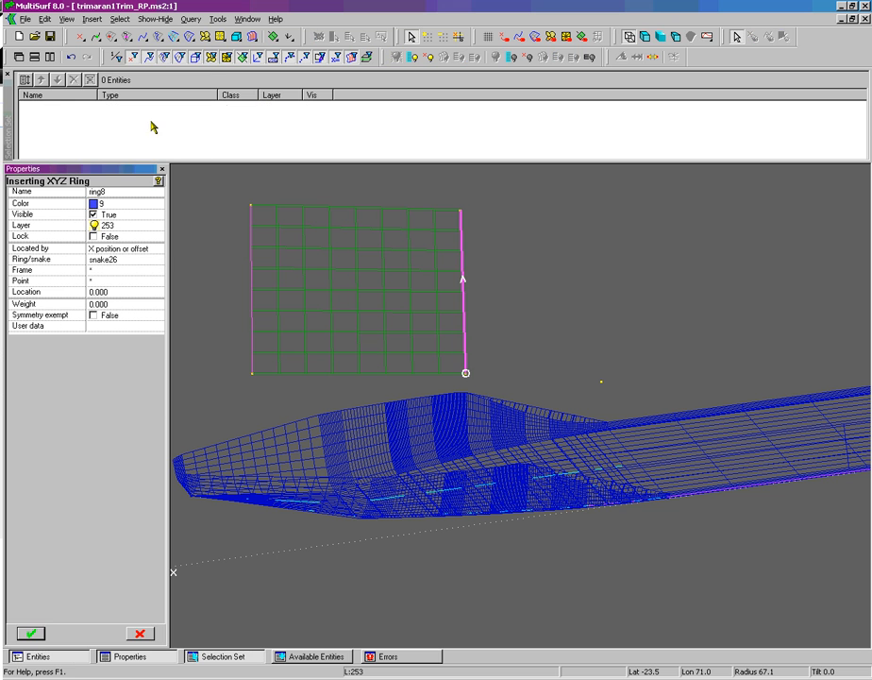
# Create XYZ ring8 on snake26, located by Z position
pyautogui.click(158, 249)
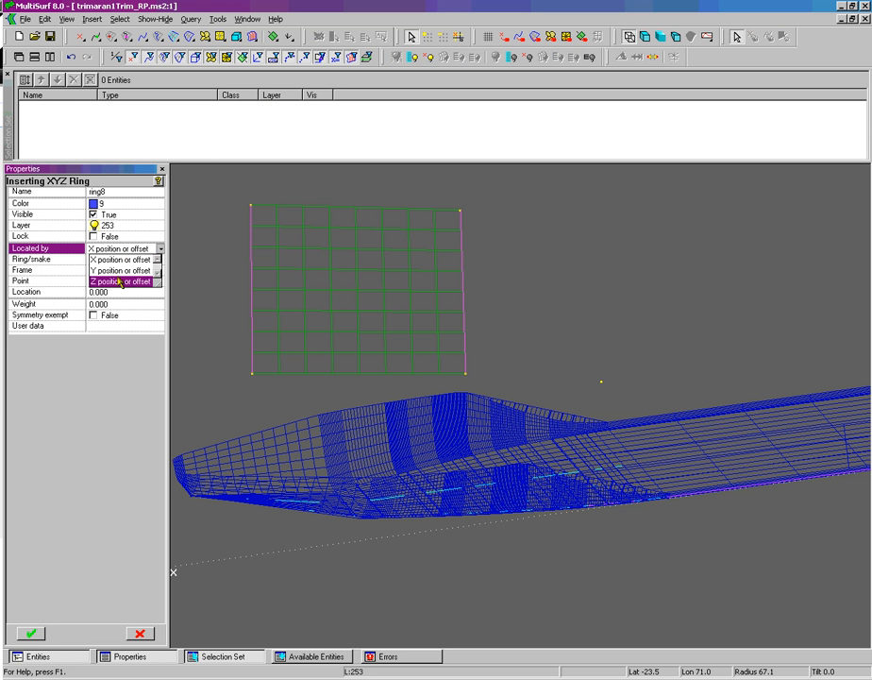
pyautogui.click(117, 281)
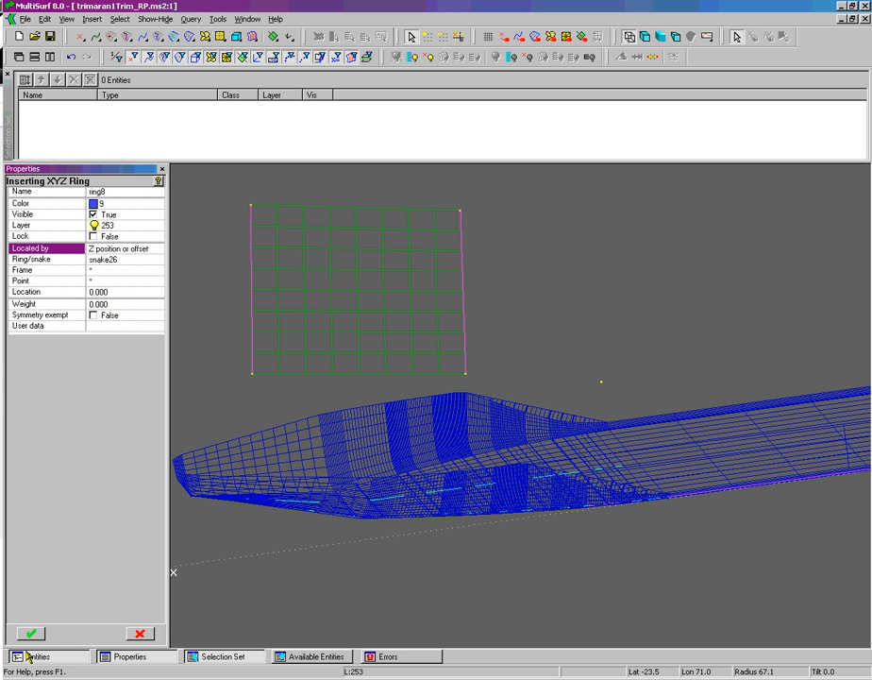
pyautogui.click(30, 632)
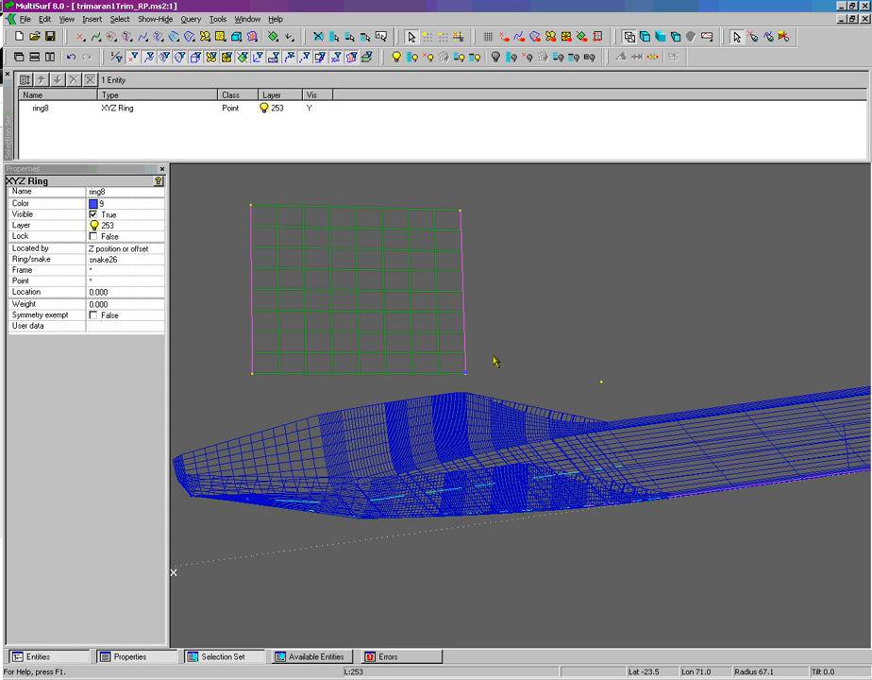
pyautogui.moveTo(468, 382)
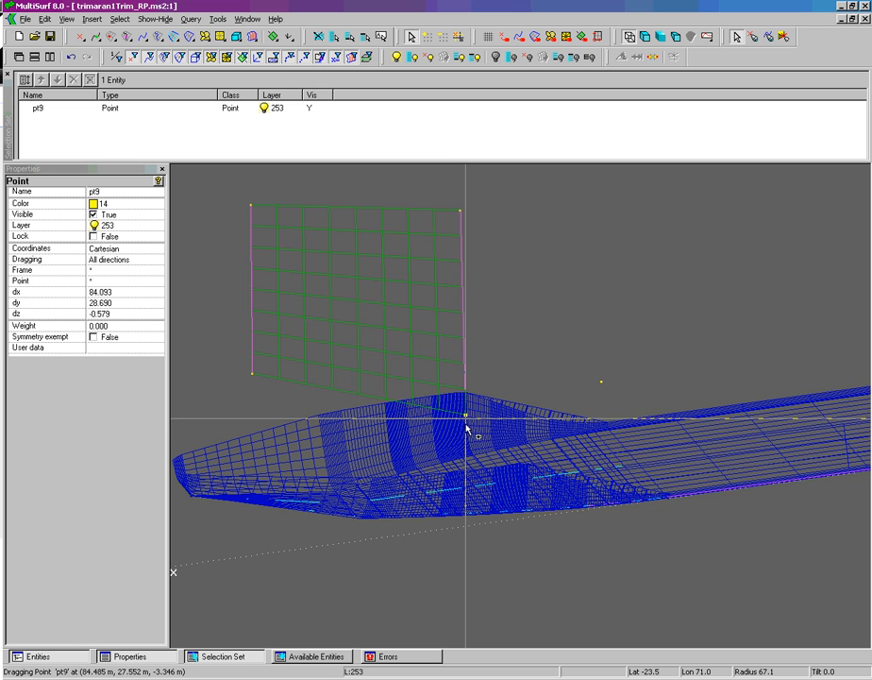
# Drag corner points p9 and p10 down onto the hull and check the fit
pyautogui.moveTo(468, 415); pyautogui.dragTo(253, 378)
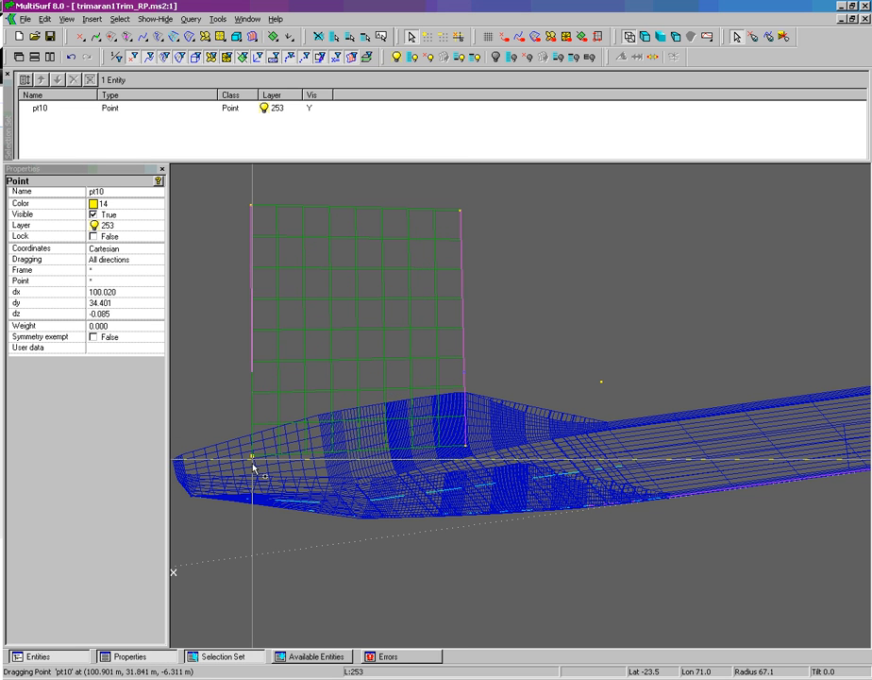
pyautogui.moveTo(253, 455); pyautogui.dragTo(468, 378)
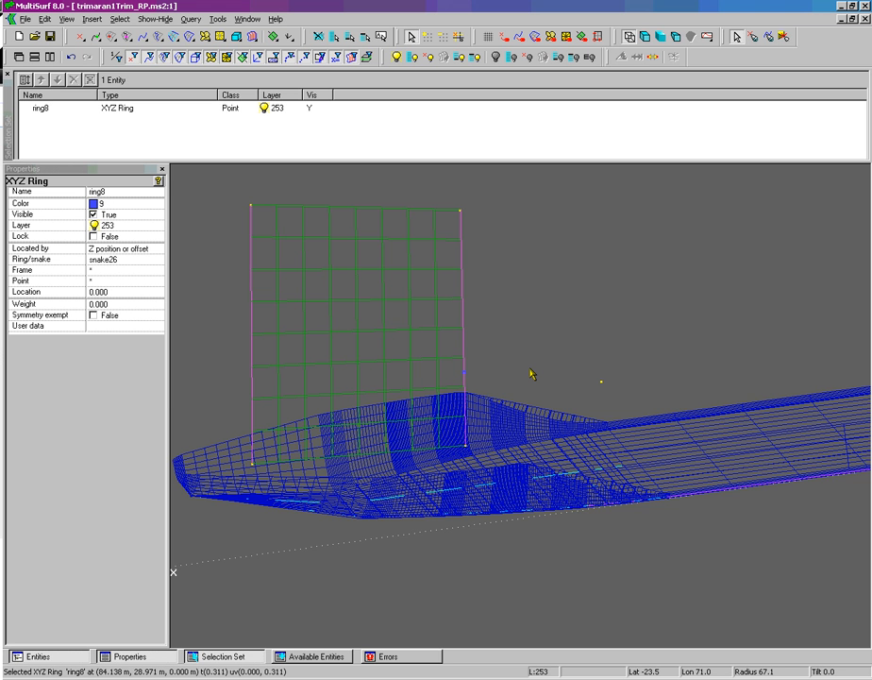
pyautogui.moveTo(529, 374); pyautogui.dragTo(514, 435)
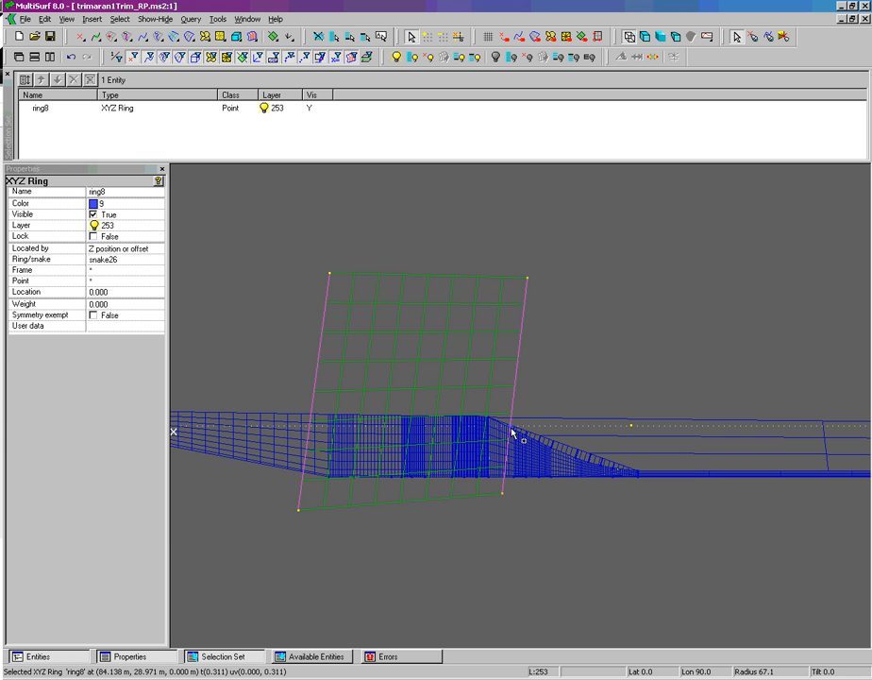
pyautogui.moveTo(506, 498)
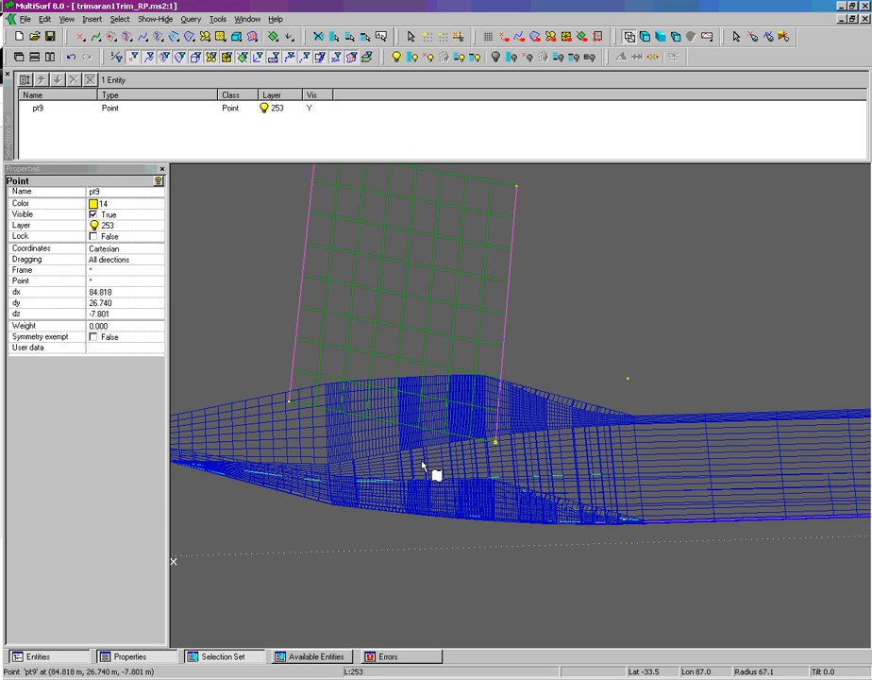
pyautogui.moveTo(519, 395)
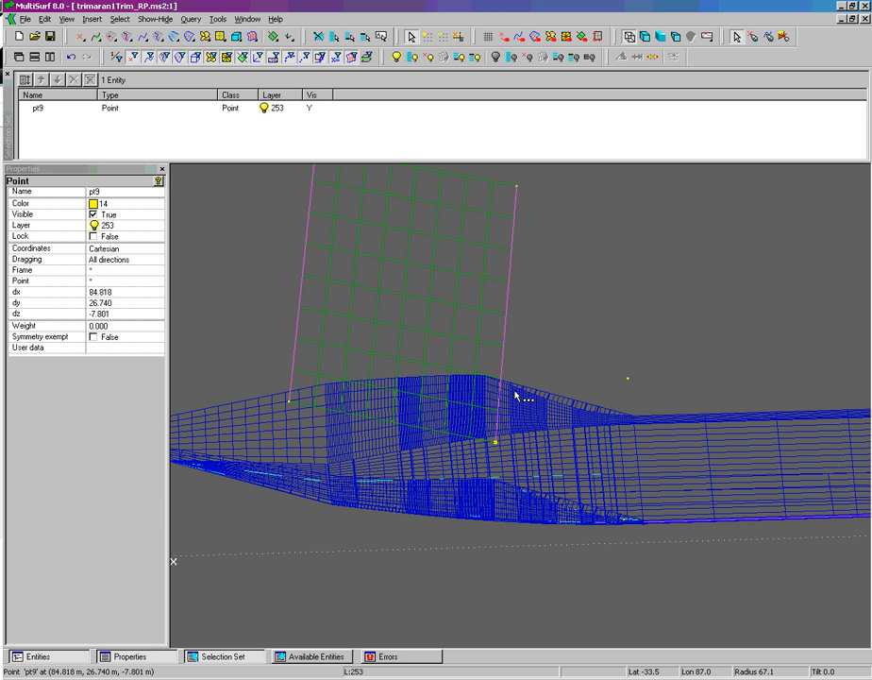
pyautogui.moveTo(508, 345)
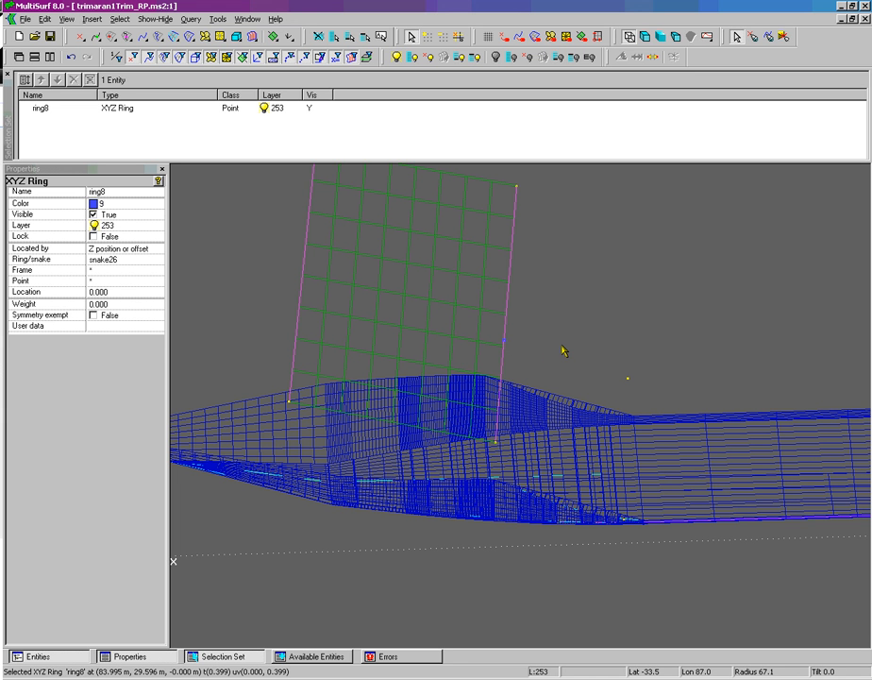
pyautogui.moveTo(506, 338)
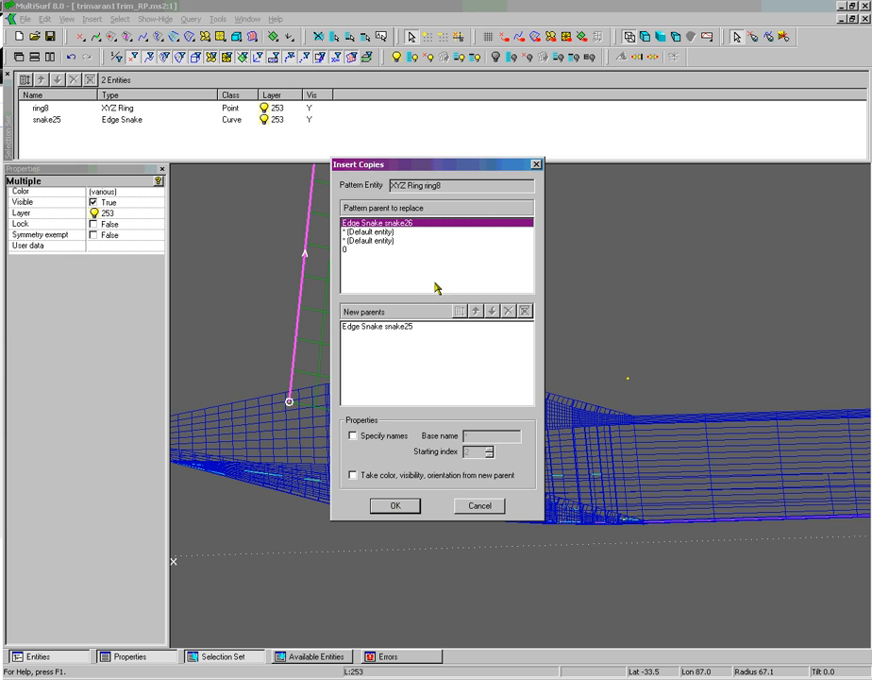
# Copy ring8 onto edge snake25 as P2, with snake25 as the new parent
pyautogui.click(394, 506)
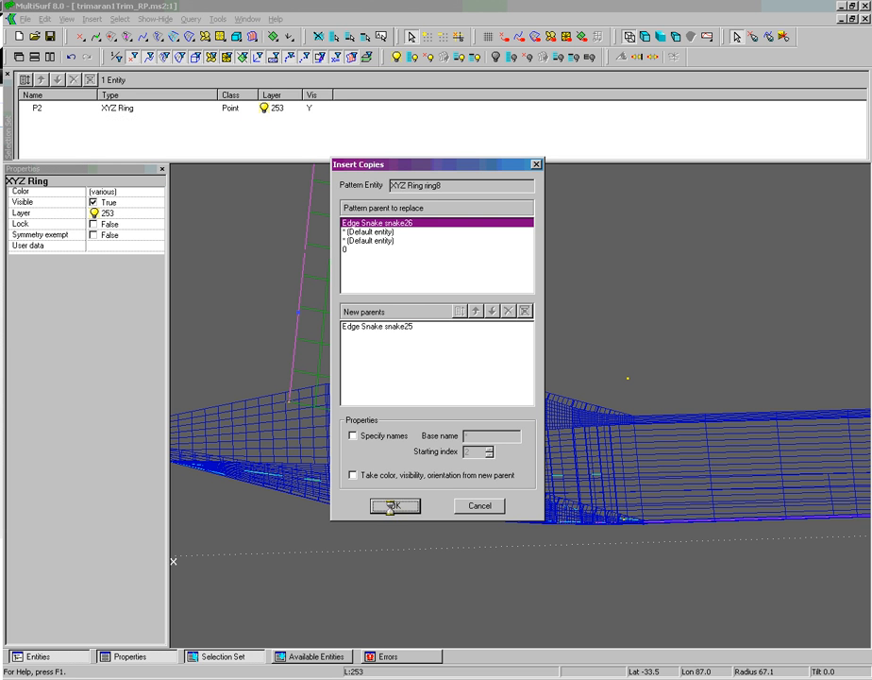
pyautogui.click(393, 506)
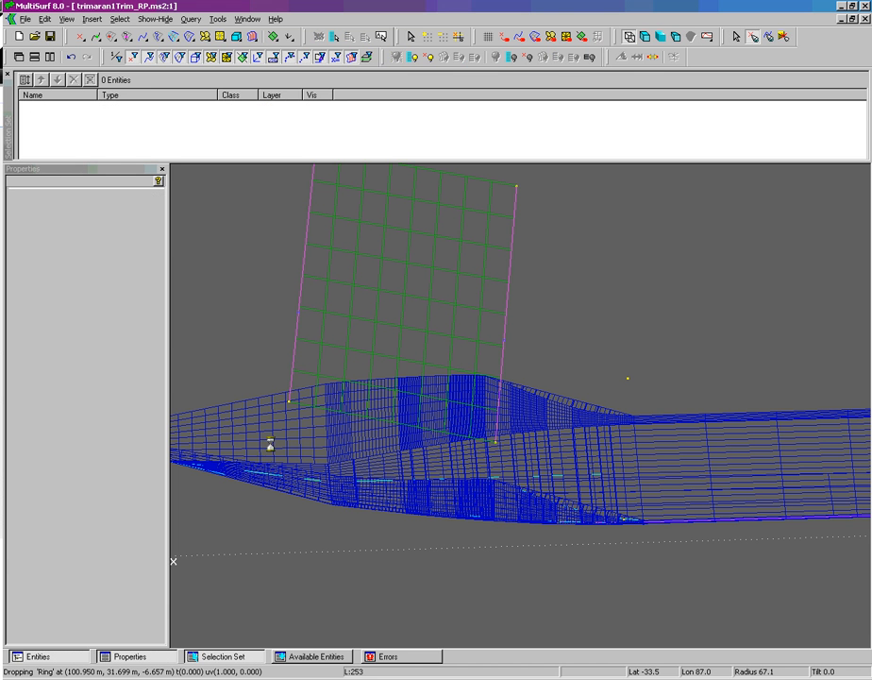
# Drop ring10 onto snake26, then select ring9 at the patch corner
pyautogui.rightClick(559, 285)
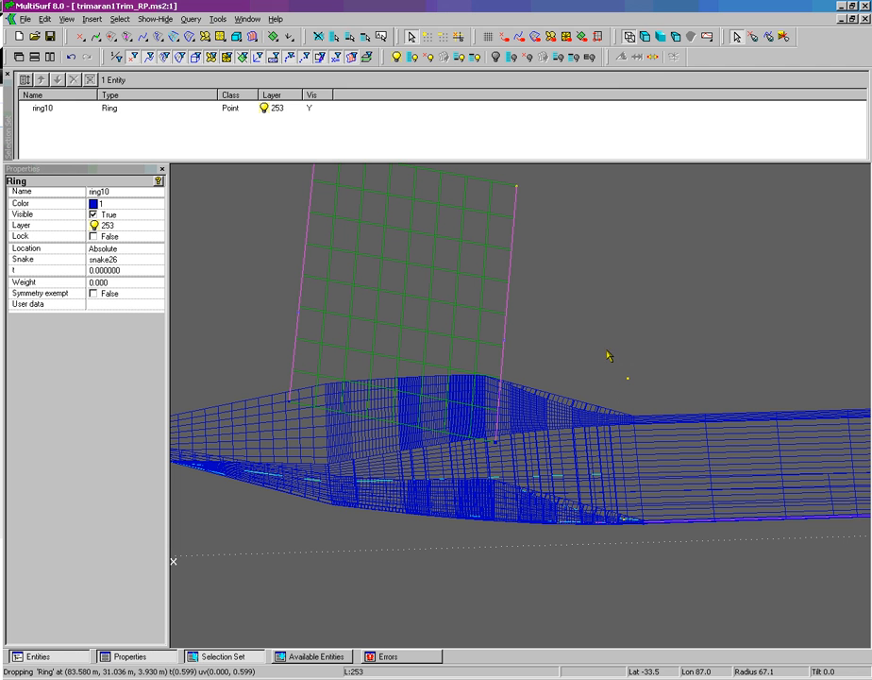
pyautogui.moveTo(608, 355); pyautogui.dragTo(608, 298)
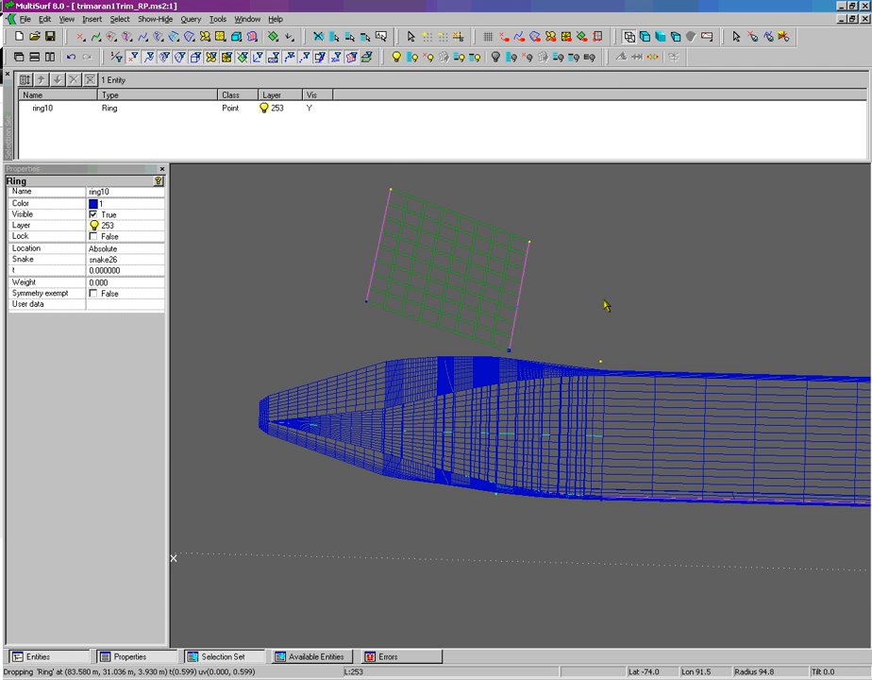
pyautogui.moveTo(377, 268)
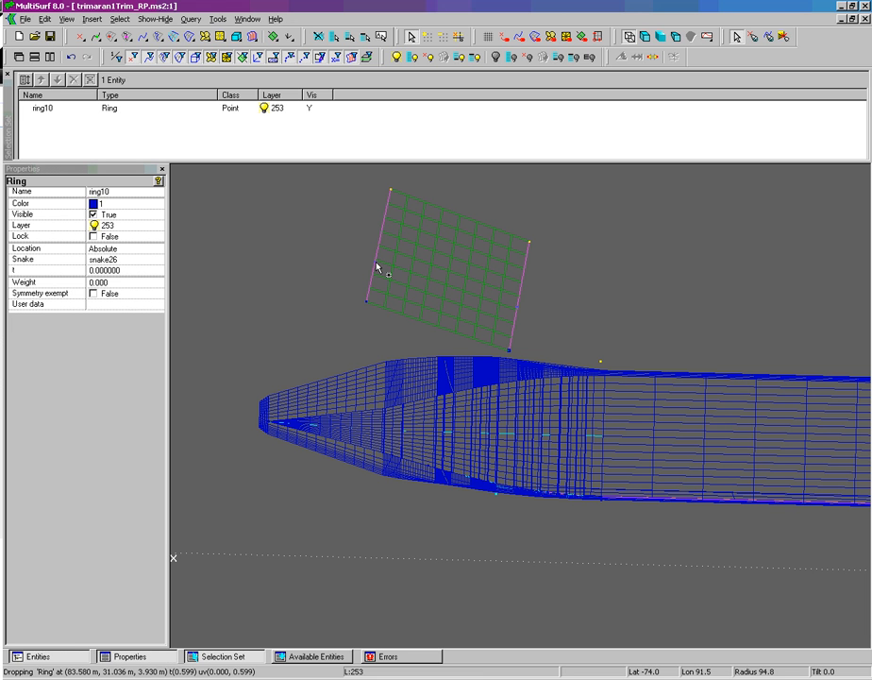
pyautogui.click(412, 281)
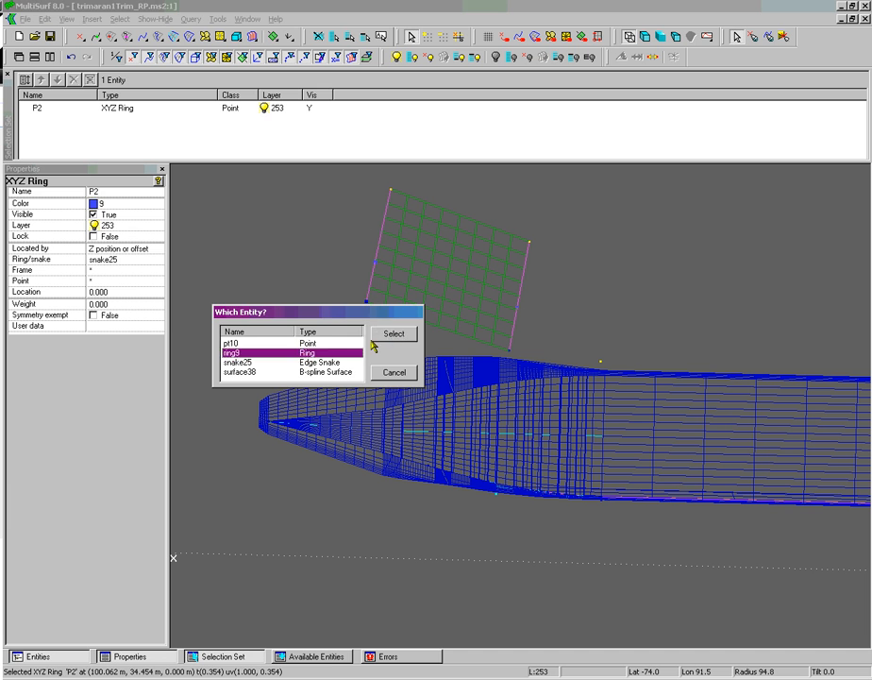
pyautogui.click(393, 333)
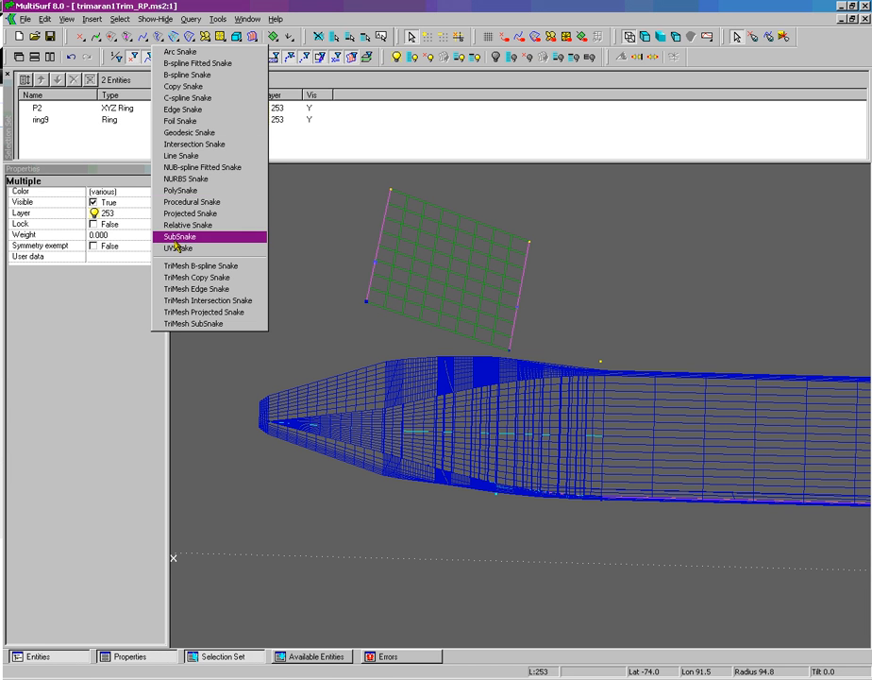
# Create subsnakes snake27 and snake28 between the ring pairs and select both
pyautogui.click(181, 236)
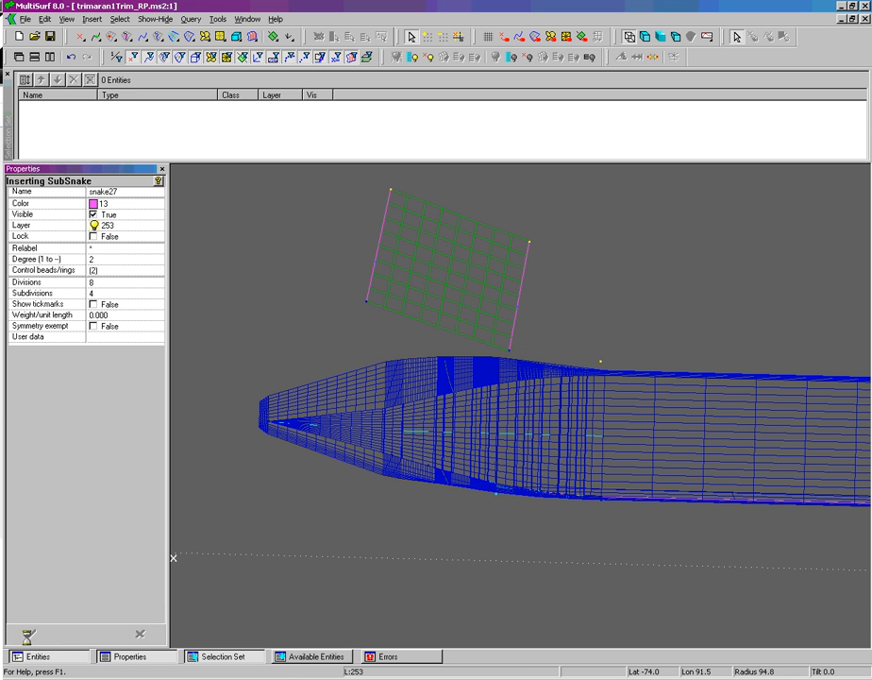
pyautogui.click(374, 261)
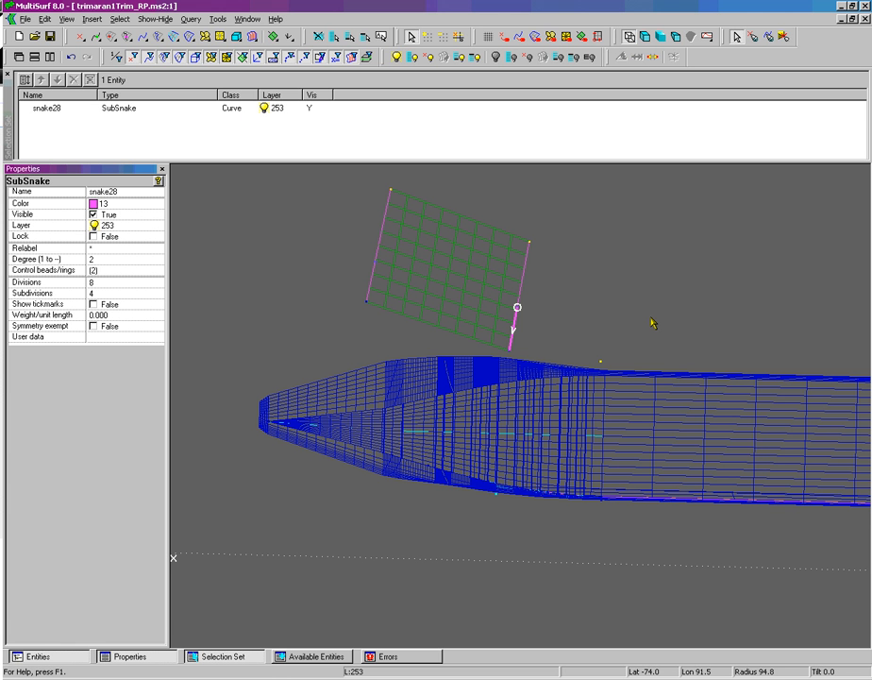
pyautogui.moveTo(381, 269)
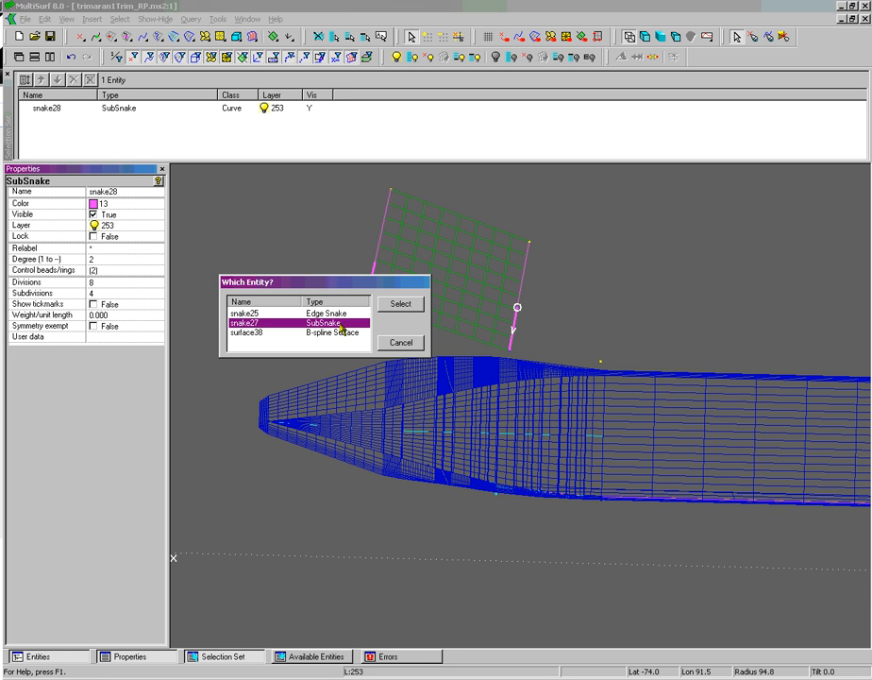
pyautogui.click(400, 302)
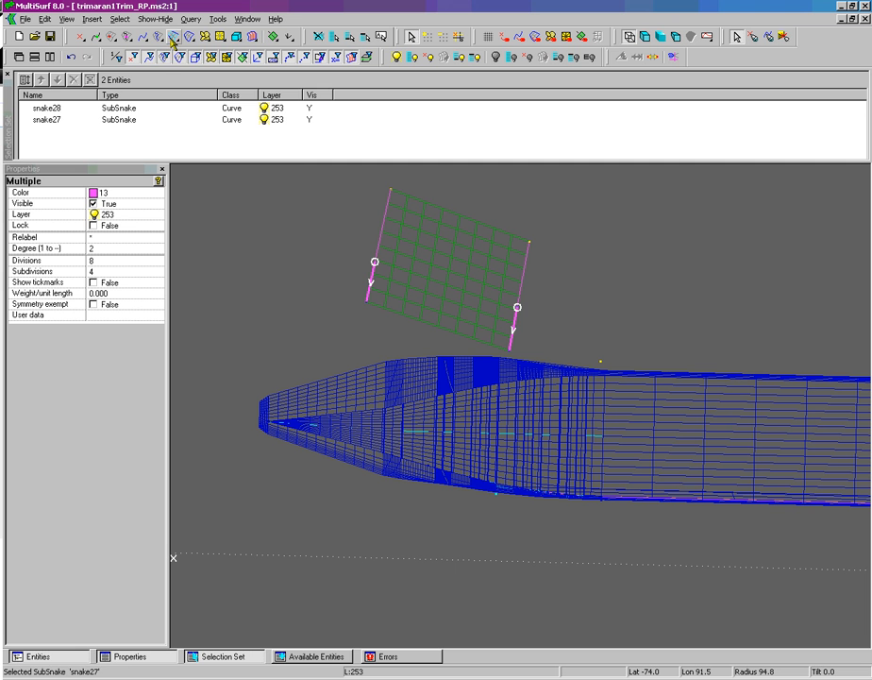
pyautogui.moveTo(187, 45)
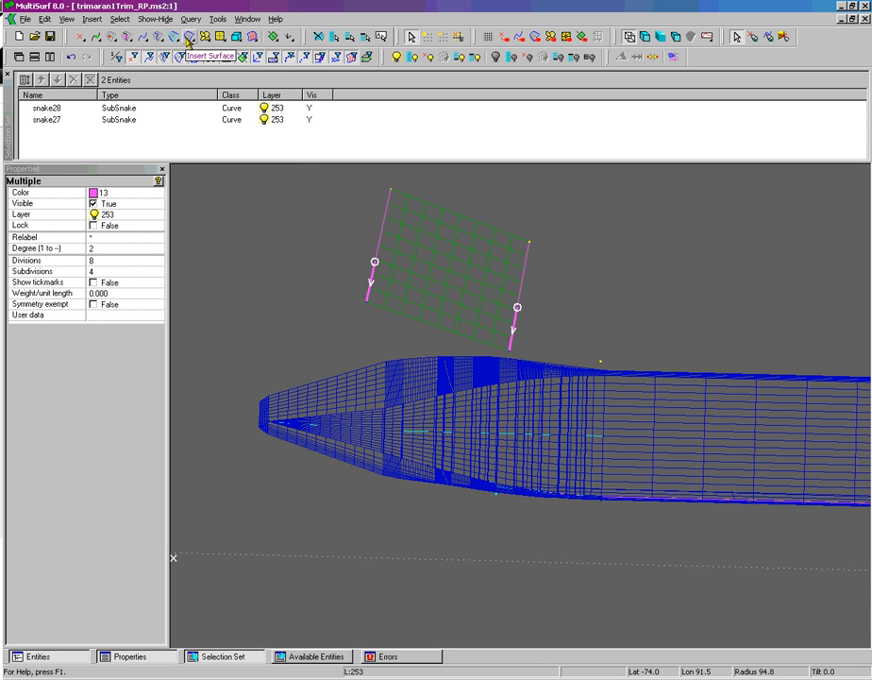
# Create subsurface surface39 bounded by snake27 and snake28
pyautogui.click(210, 57)
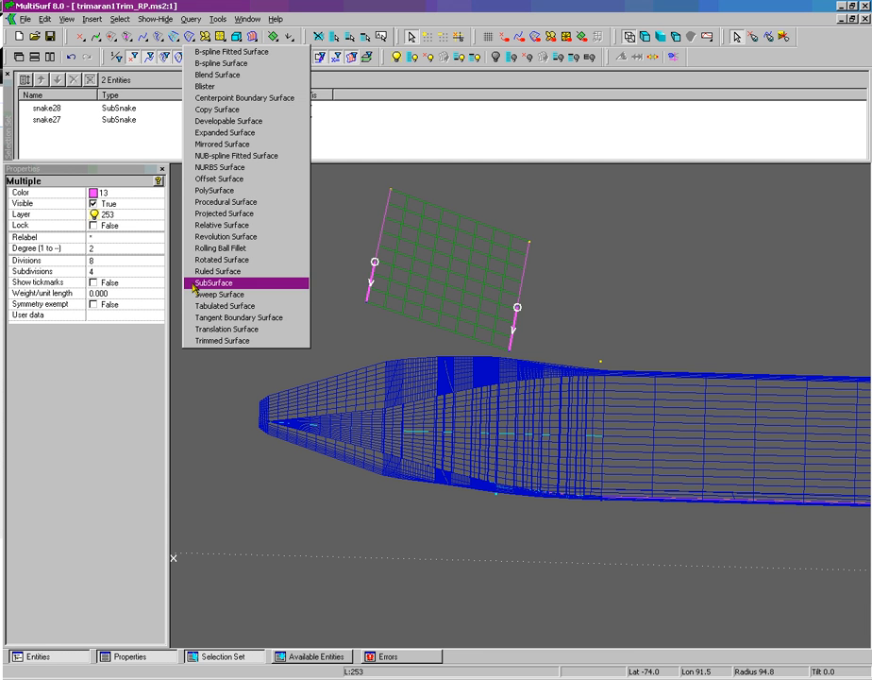
pyautogui.click(214, 283)
pyautogui.write('1')
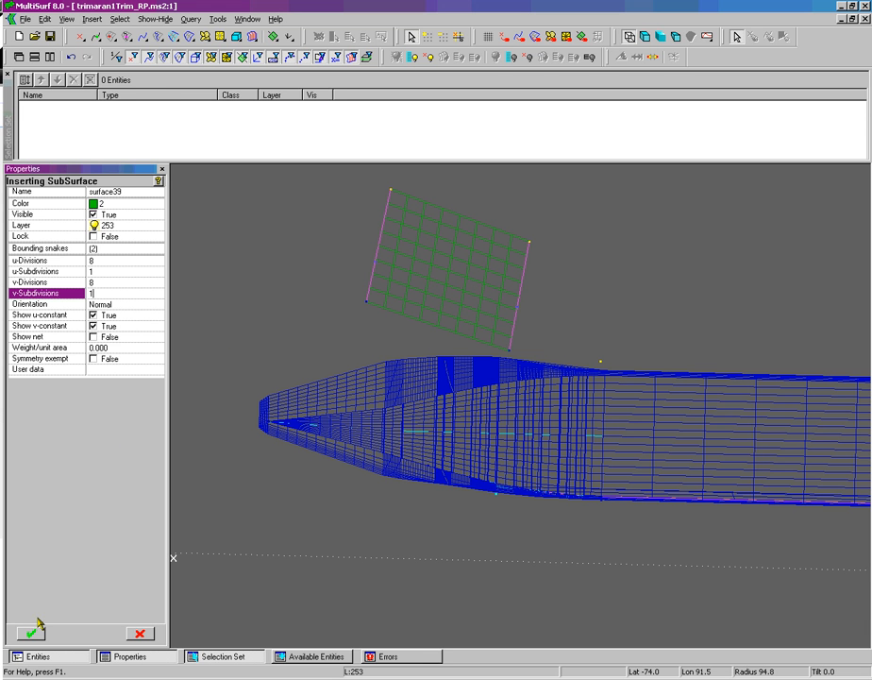
pyautogui.click(29, 631)
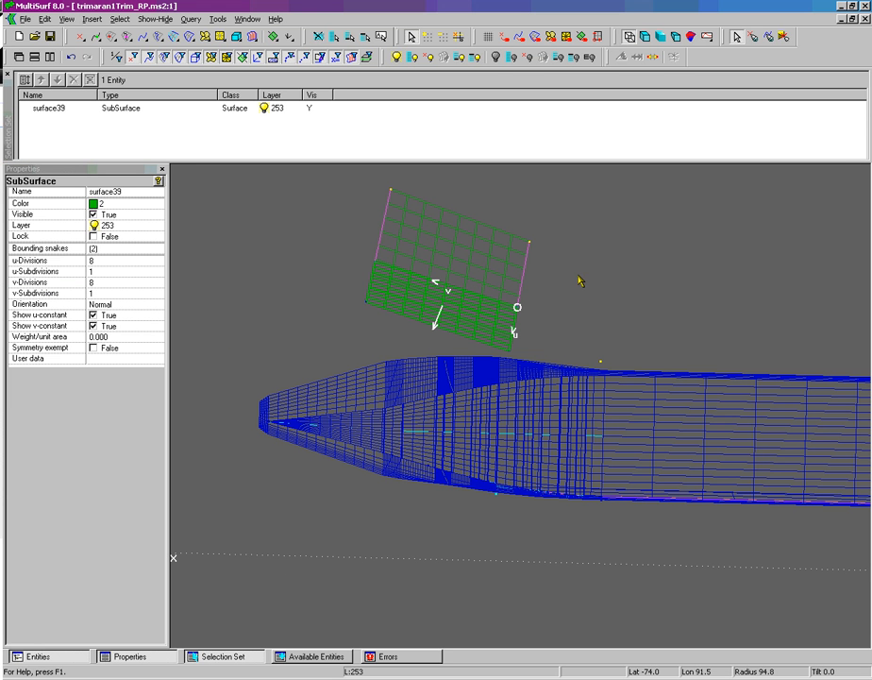
pyautogui.moveTo(489, 276)
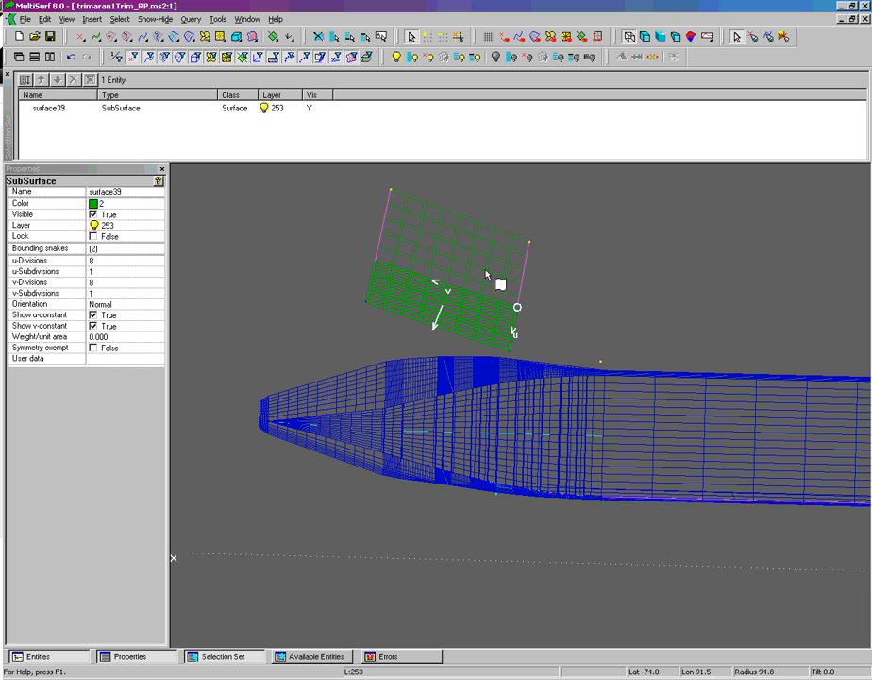
pyautogui.moveTo(423, 255)
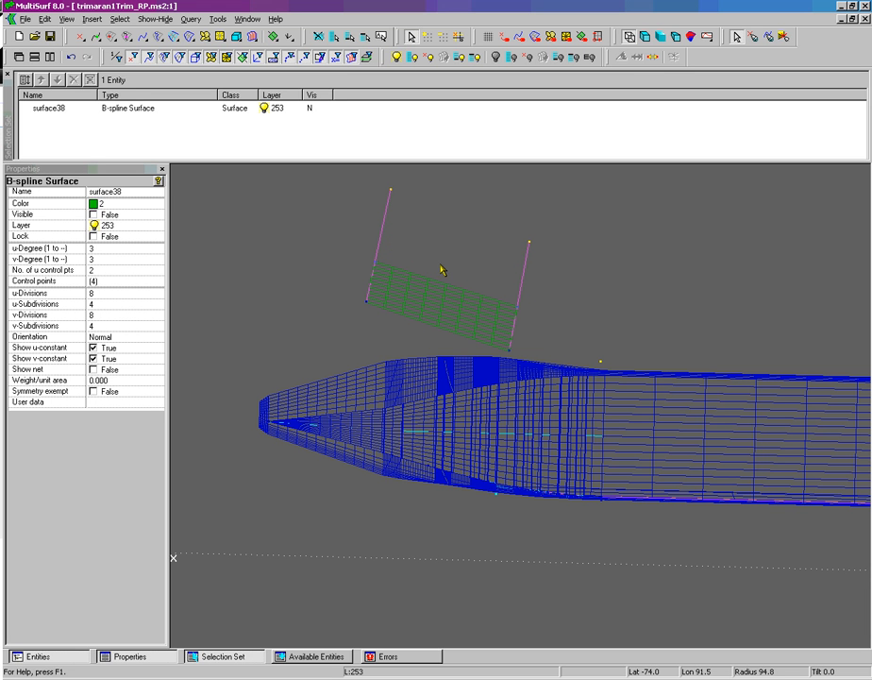
pyautogui.moveTo(444, 268)
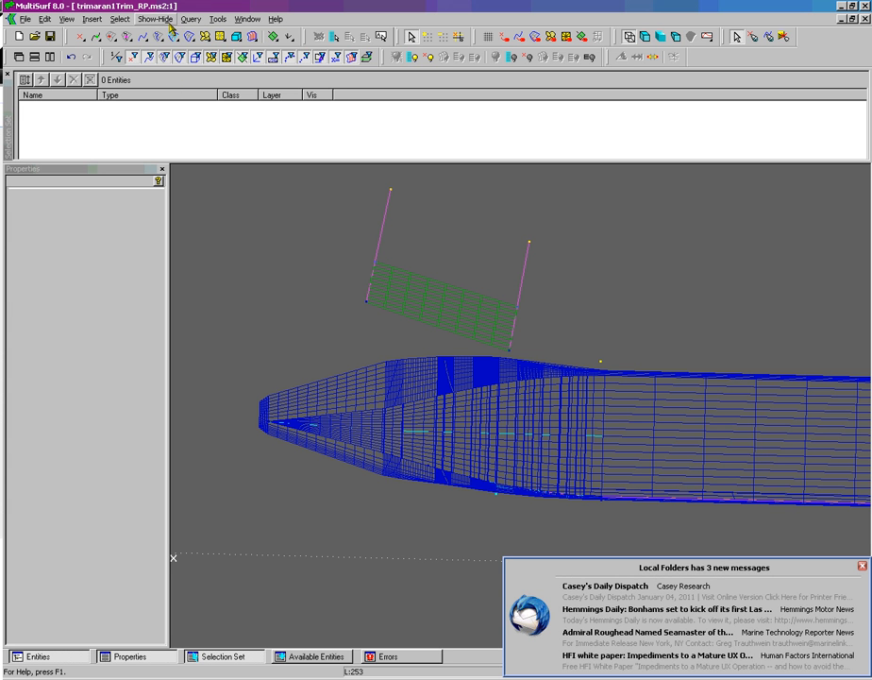
# Start relabel1 and append a row to its Values list
pyautogui.click(90, 19)
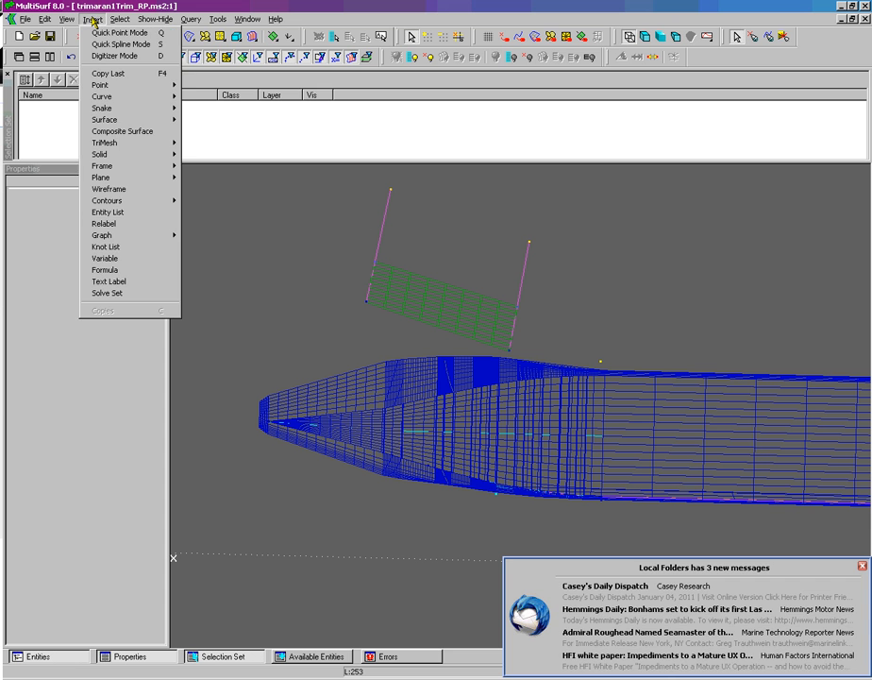
pyautogui.click(104, 211)
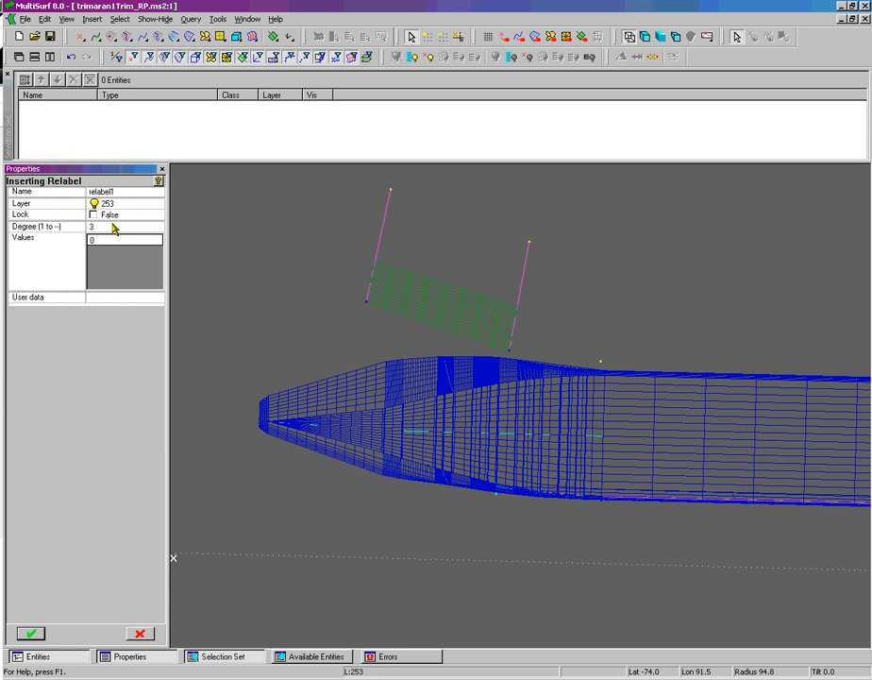
pyautogui.moveTo(104, 247)
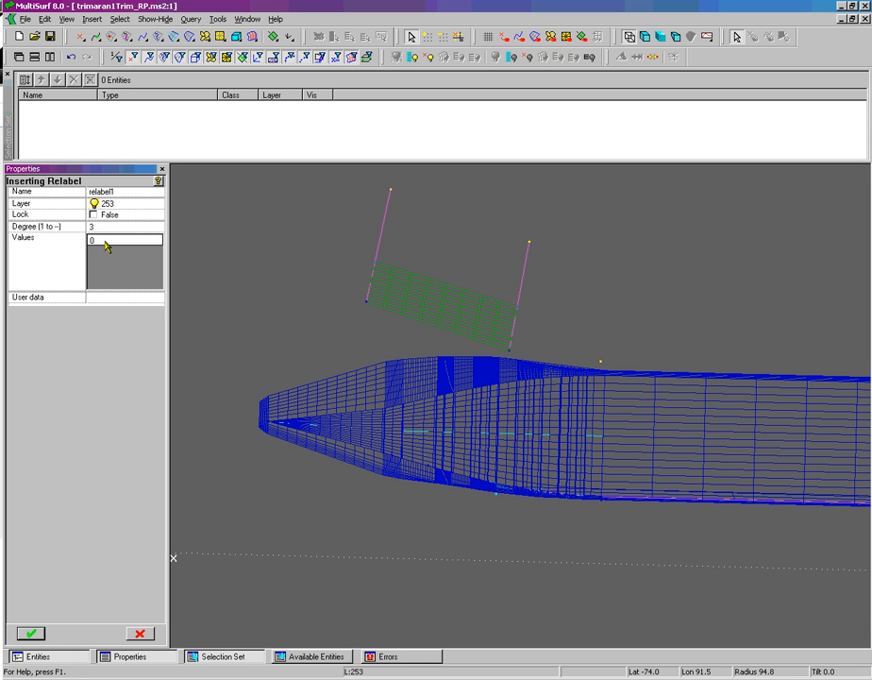
pyautogui.rightClick(123, 240)
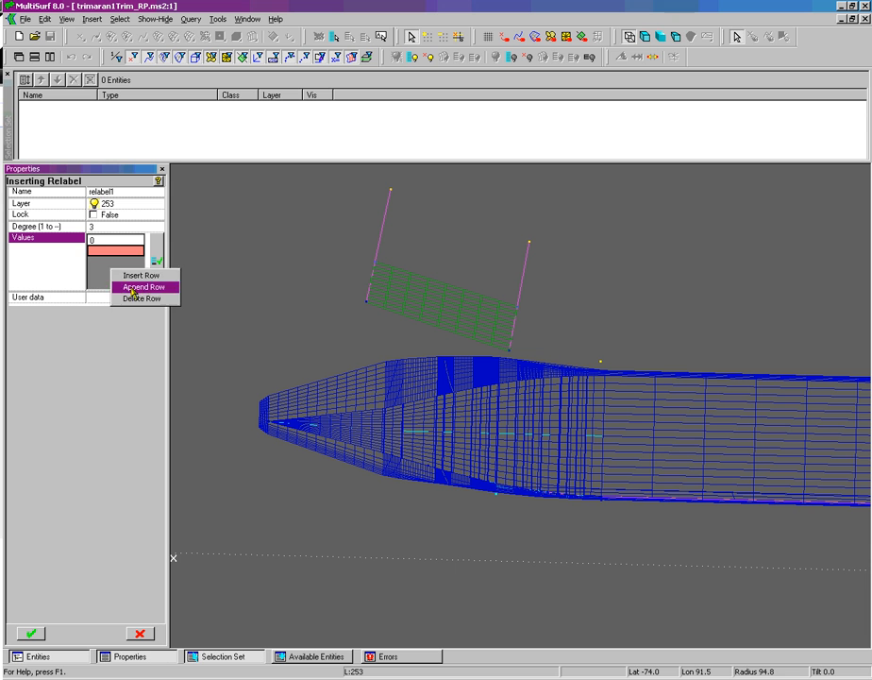
pyautogui.click(144, 287)
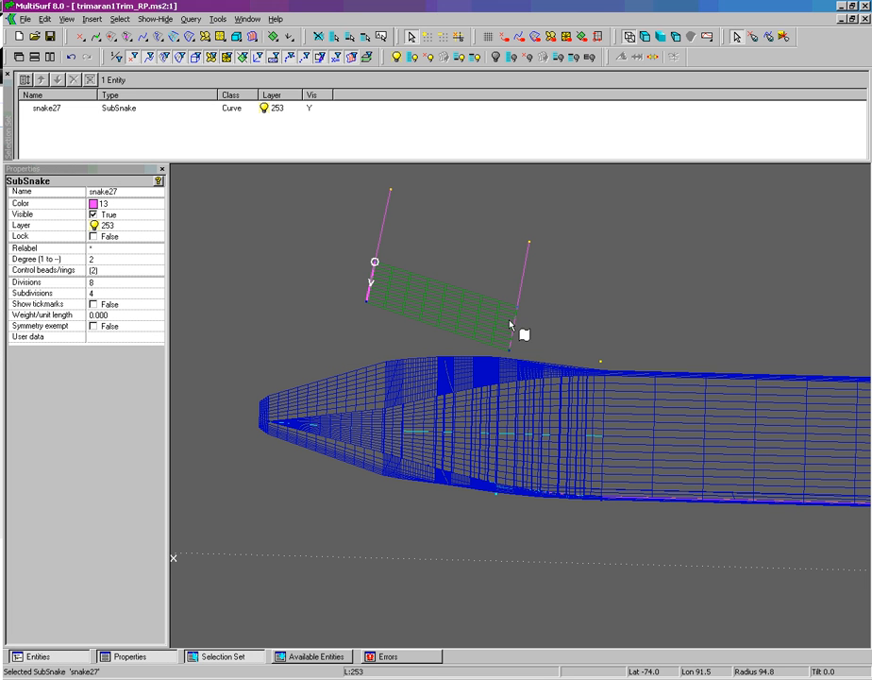
# Select subsnake snake27 along the patch edge to assign relabel1
pyautogui.click(525, 332)
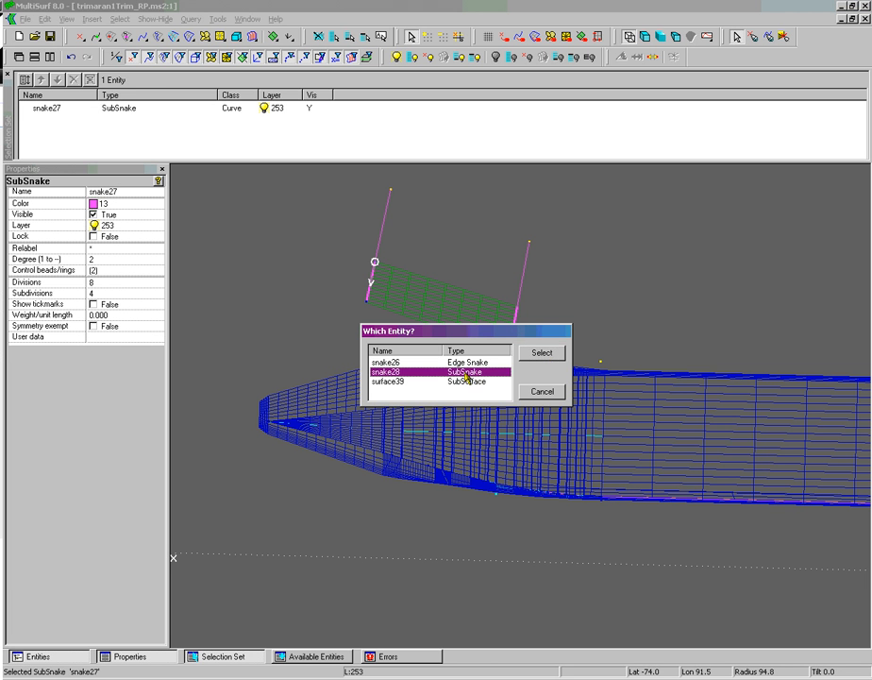
pyautogui.click(542, 353)
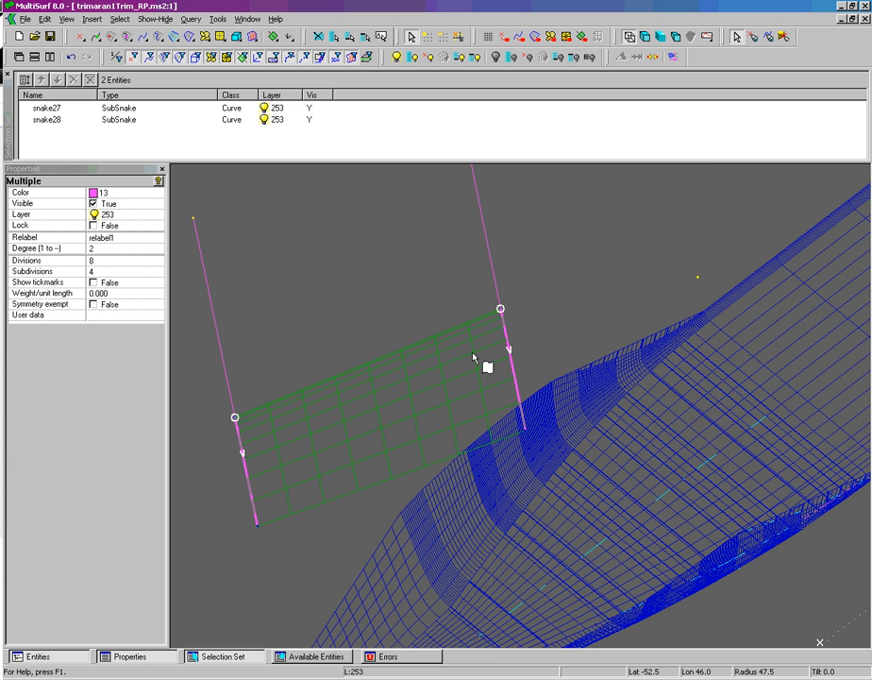
pyautogui.moveTo(452, 377)
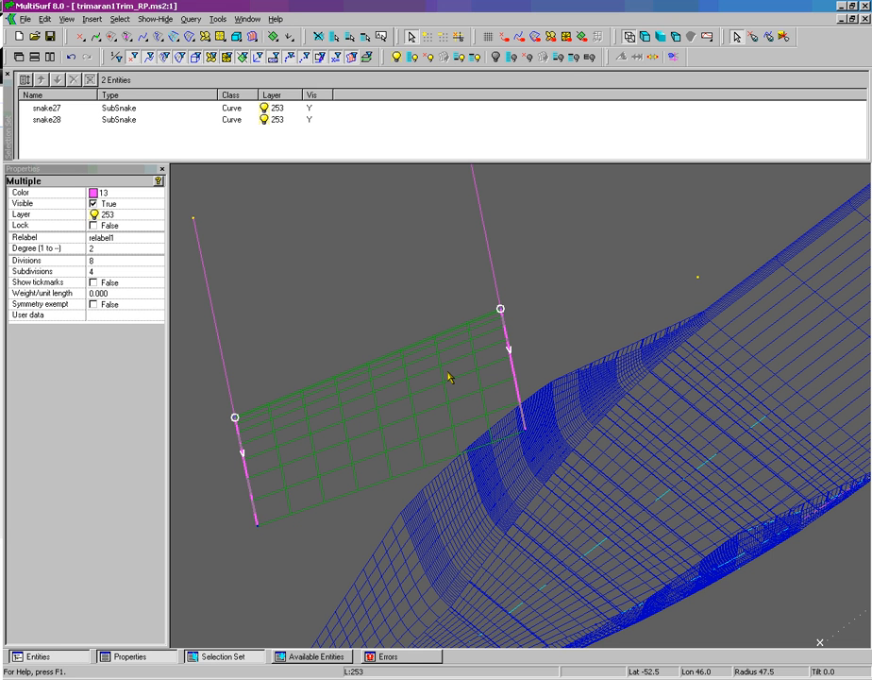